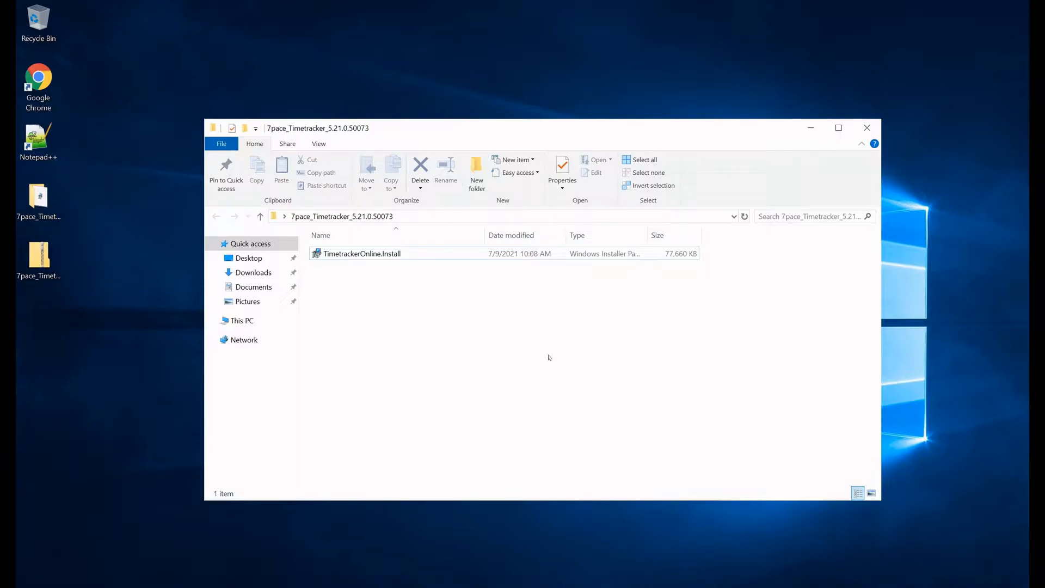
Step: Launch TimetrackerOnline.Install and get past the welcome page to the change/repair/remove choice
{"action": "left_click", "coordinate": [362, 253]}
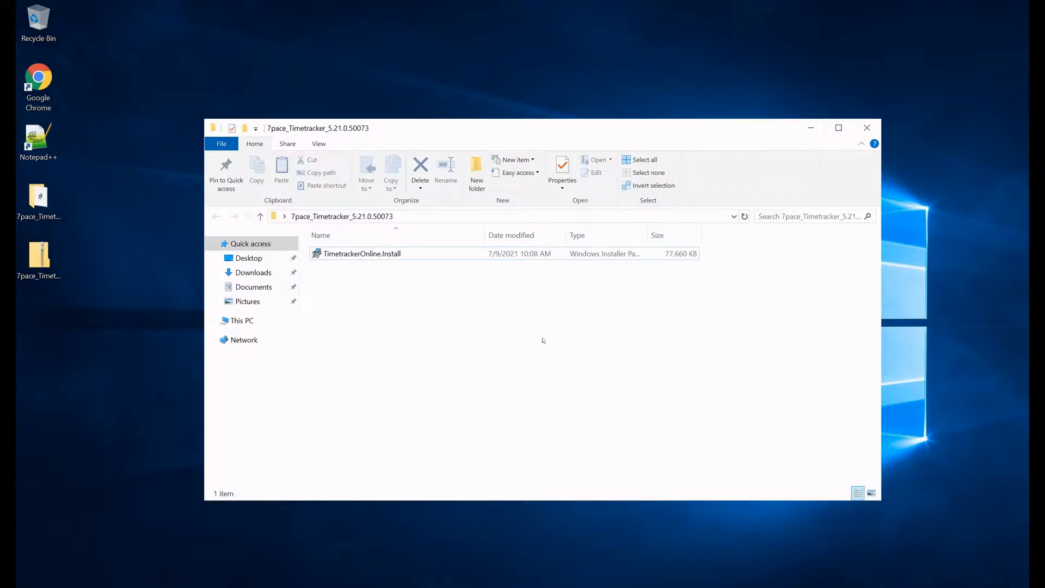
{"action": "mouse_move", "coordinate": [597, 407]}
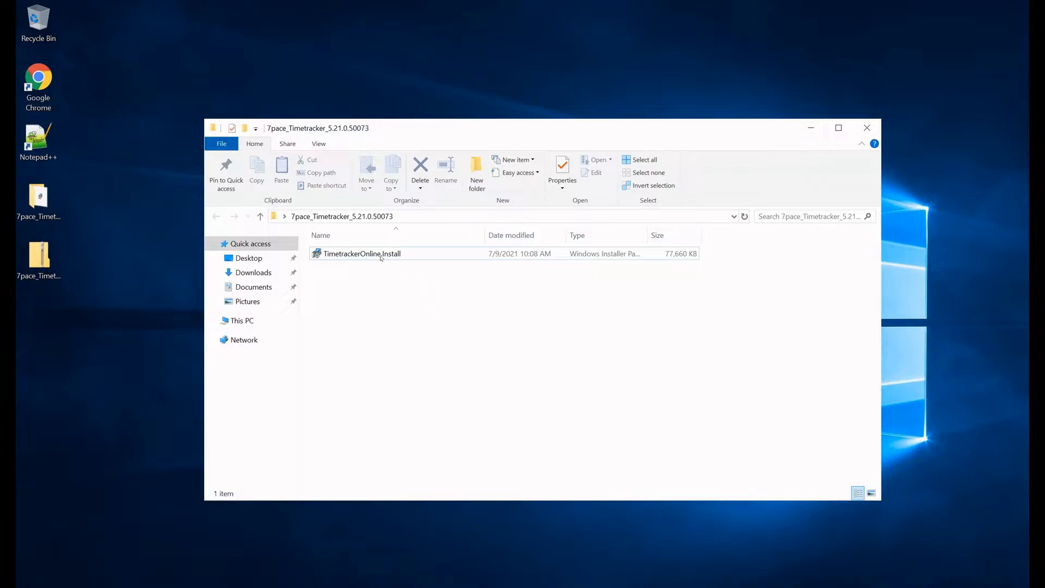
{"action": "double_click", "coordinate": [362, 253]}
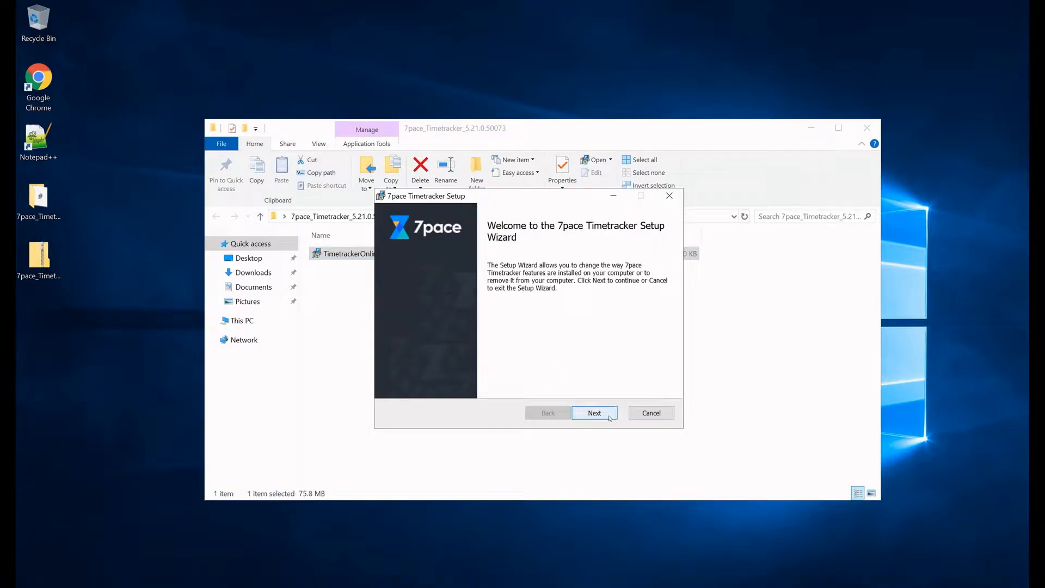
{"action": "left_click", "coordinate": [593, 413]}
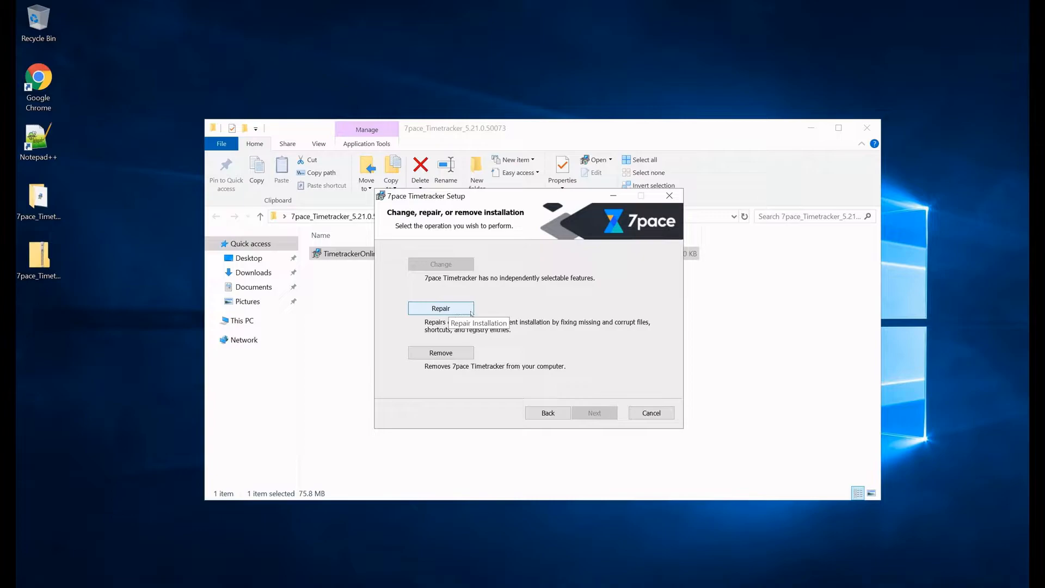
{"action": "mouse_move", "coordinate": [724, 250]}
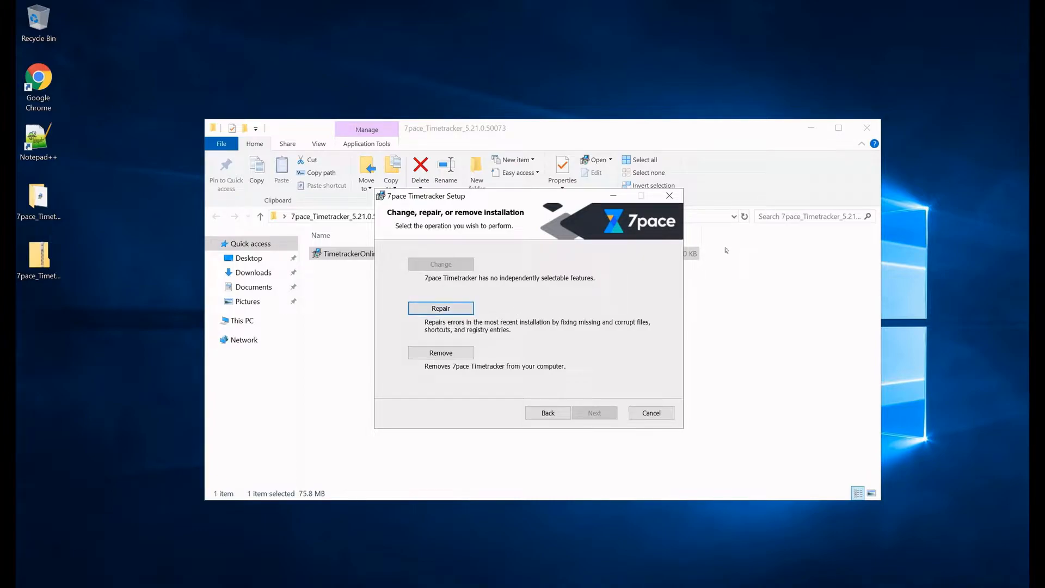
{"action": "mouse_move", "coordinate": [440, 308]}
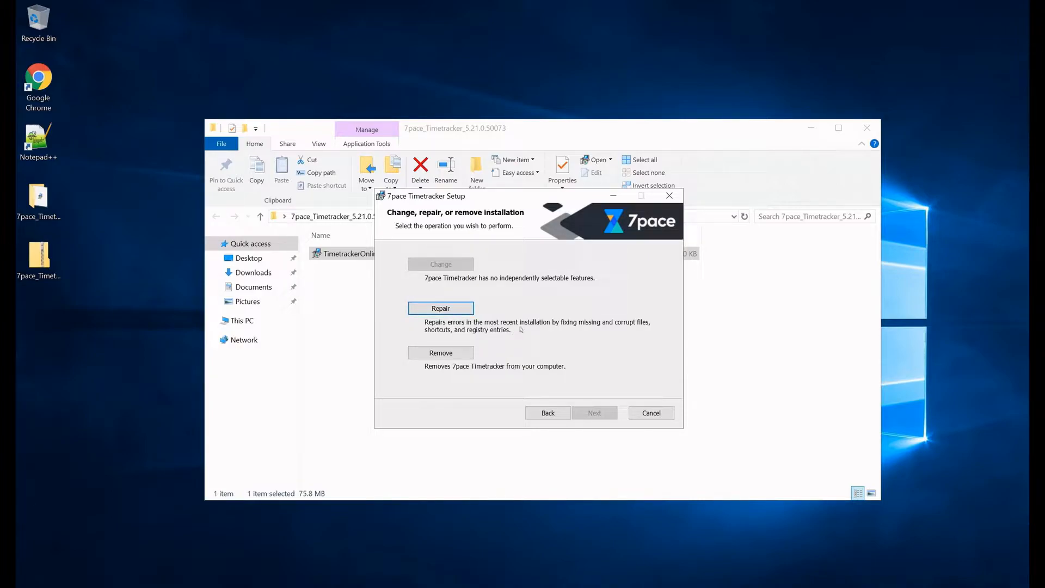
{"action": "mouse_move", "coordinate": [516, 339]}
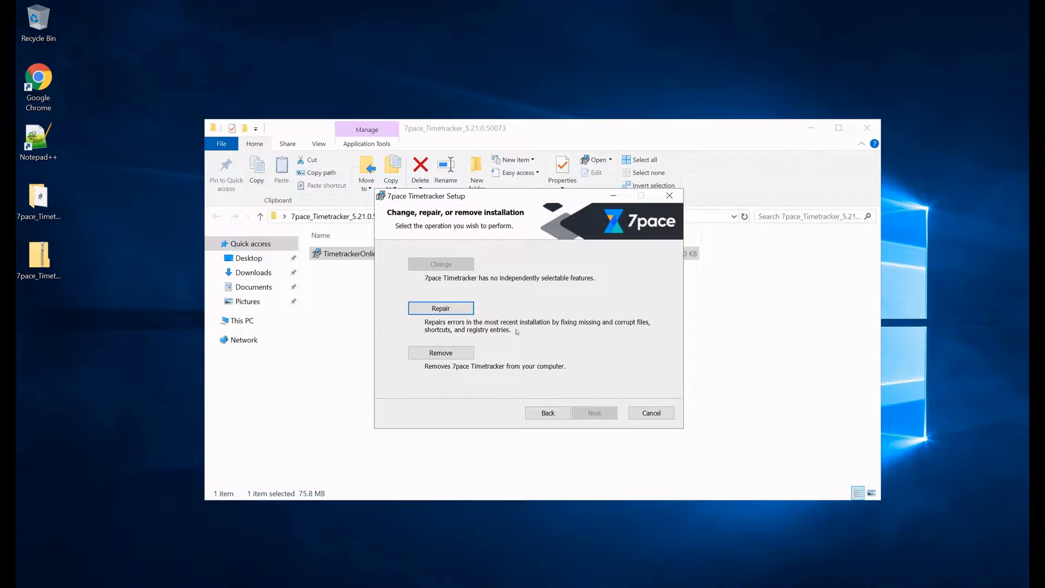
{"action": "mouse_move", "coordinate": [490, 322]}
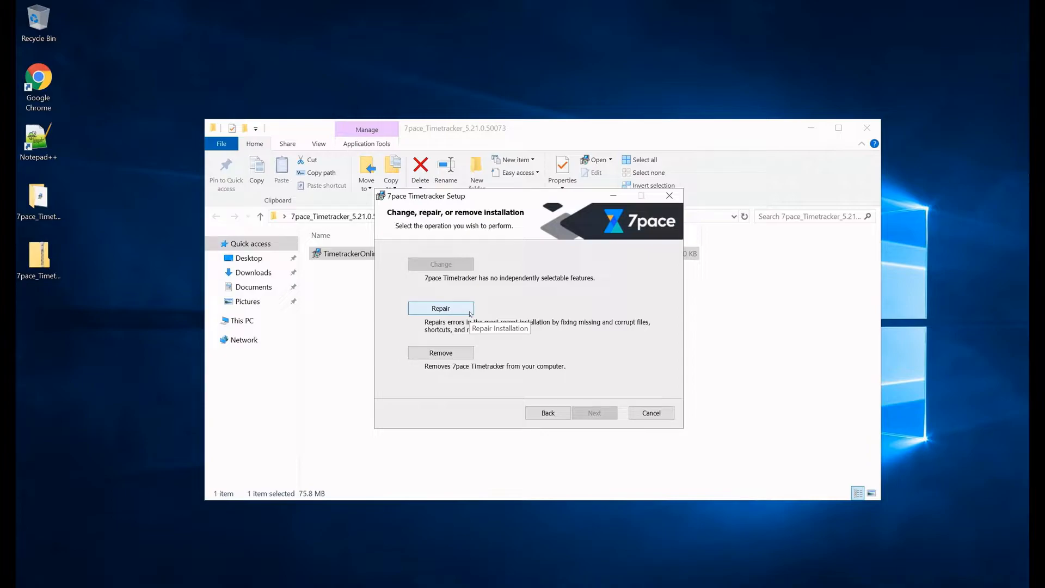
Step: Choose Repair and confirm it on the Ready to repair page, running to completion
{"action": "left_click", "coordinate": [441, 308]}
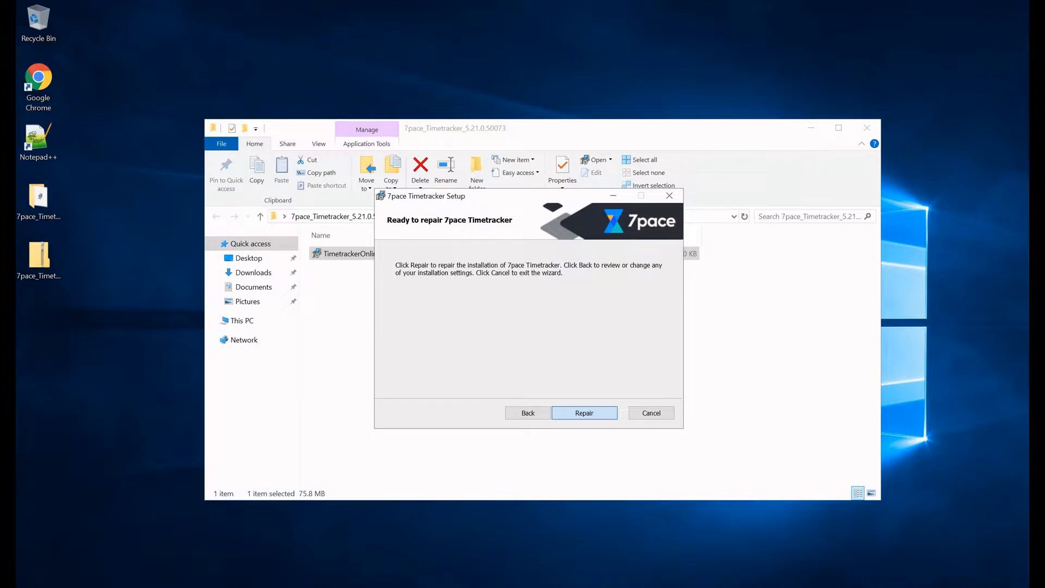
{"action": "left_click", "coordinate": [583, 413]}
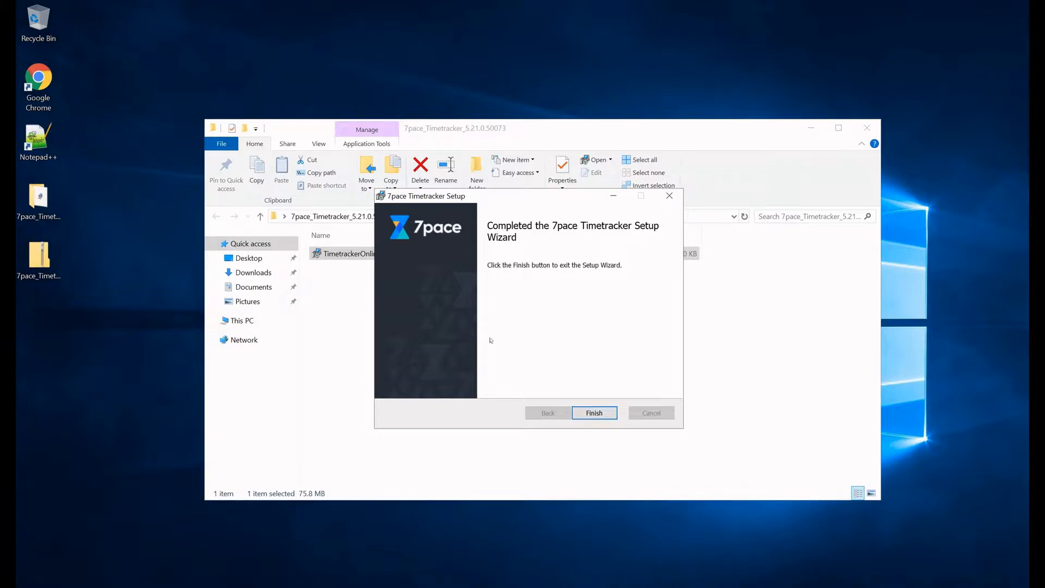
Step: Finish the completed setup wizard so the Configuration Welcome page appears
{"action": "left_click", "coordinate": [593, 412]}
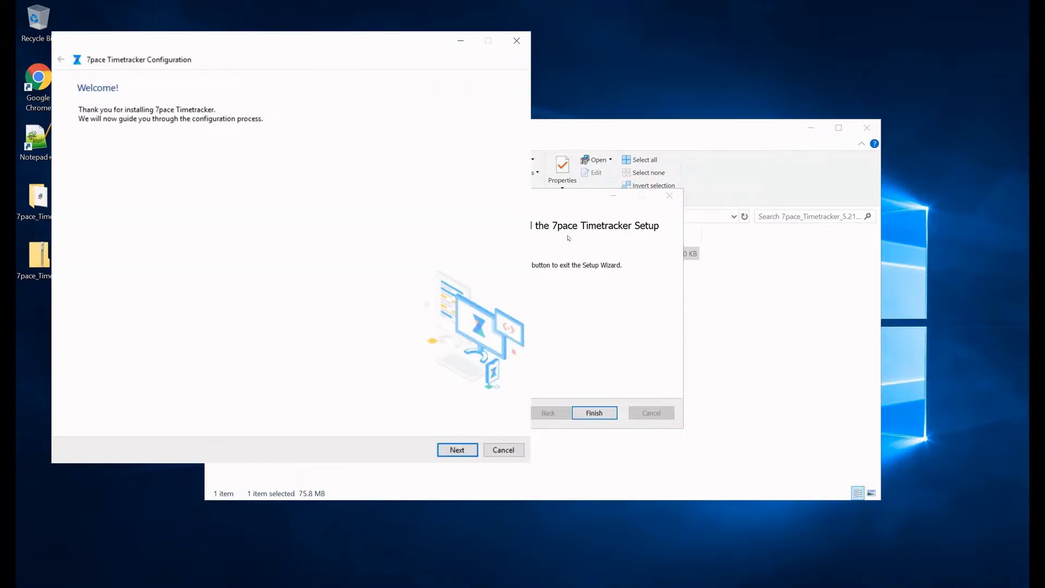
{"action": "mouse_move", "coordinate": [296, 207]}
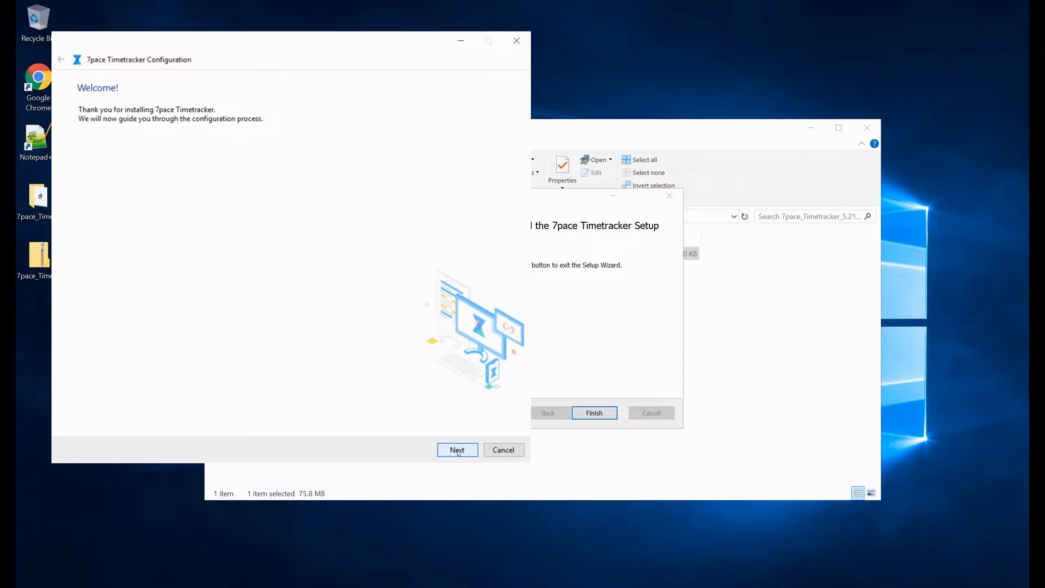
{"action": "left_click", "coordinate": [457, 449]}
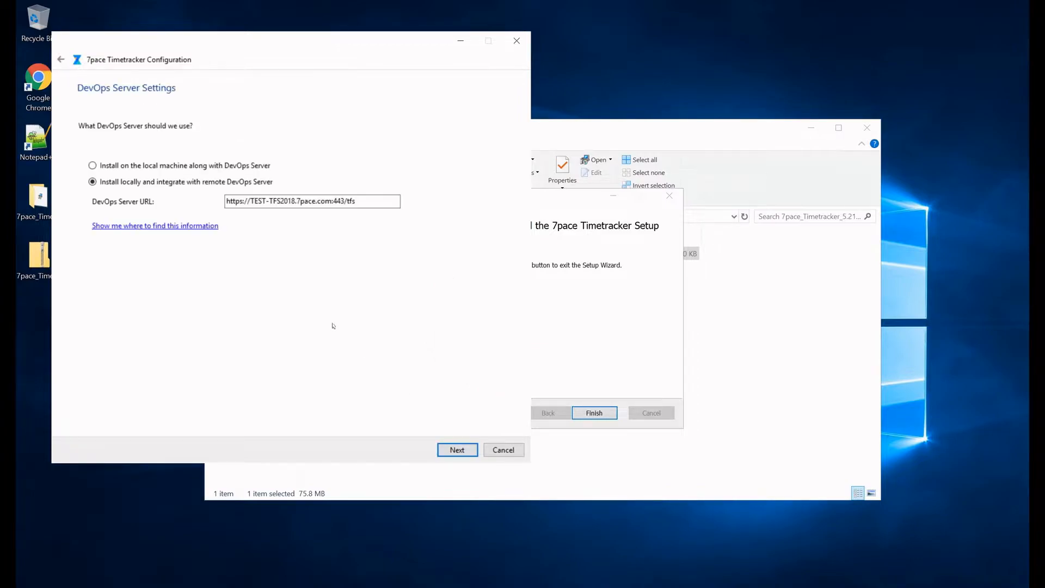
{"action": "mouse_move", "coordinate": [341, 326]}
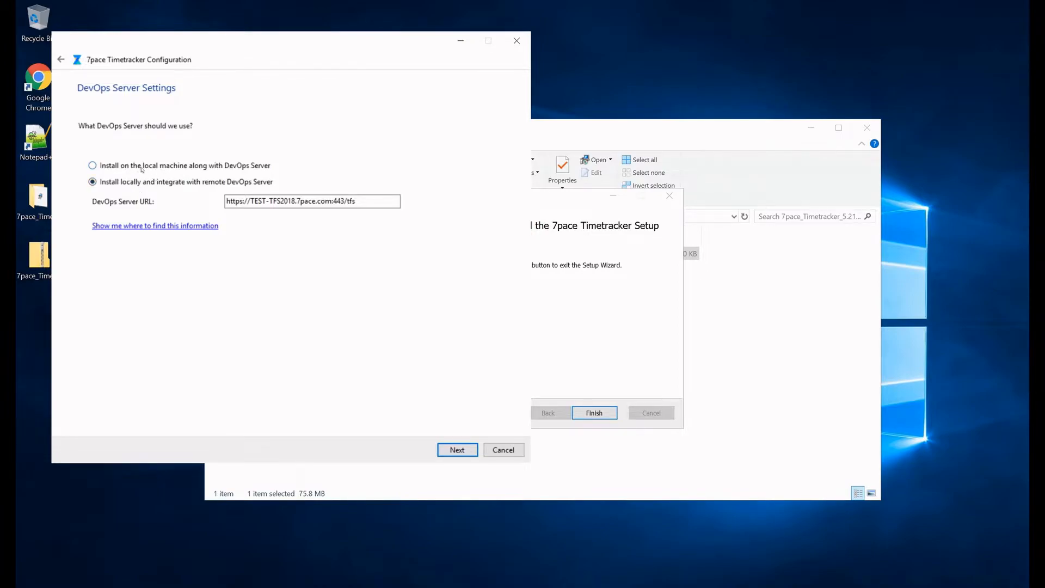
{"action": "left_click", "coordinate": [93, 165]}
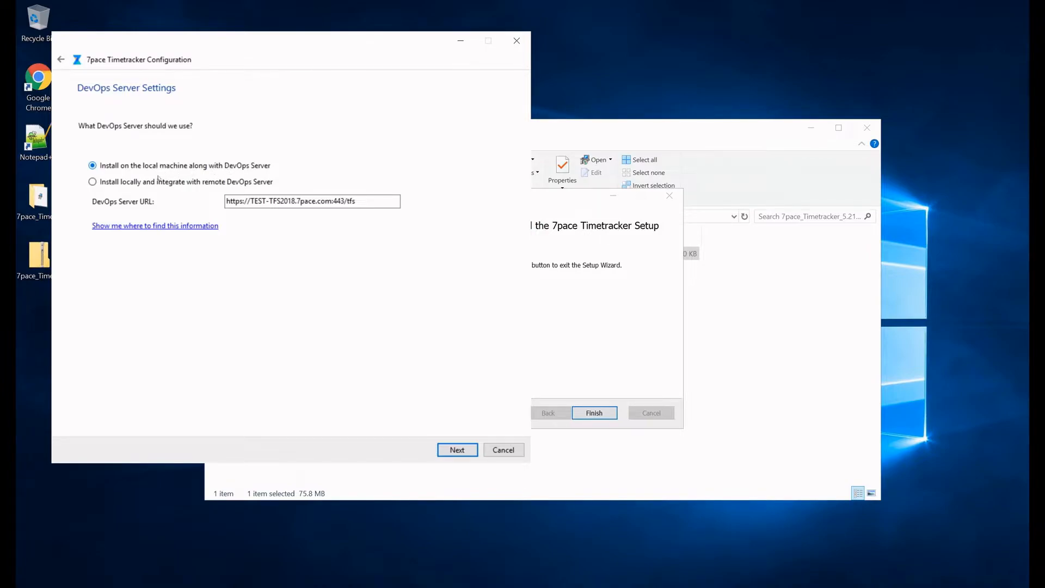
{"action": "left_click", "coordinate": [92, 181]}
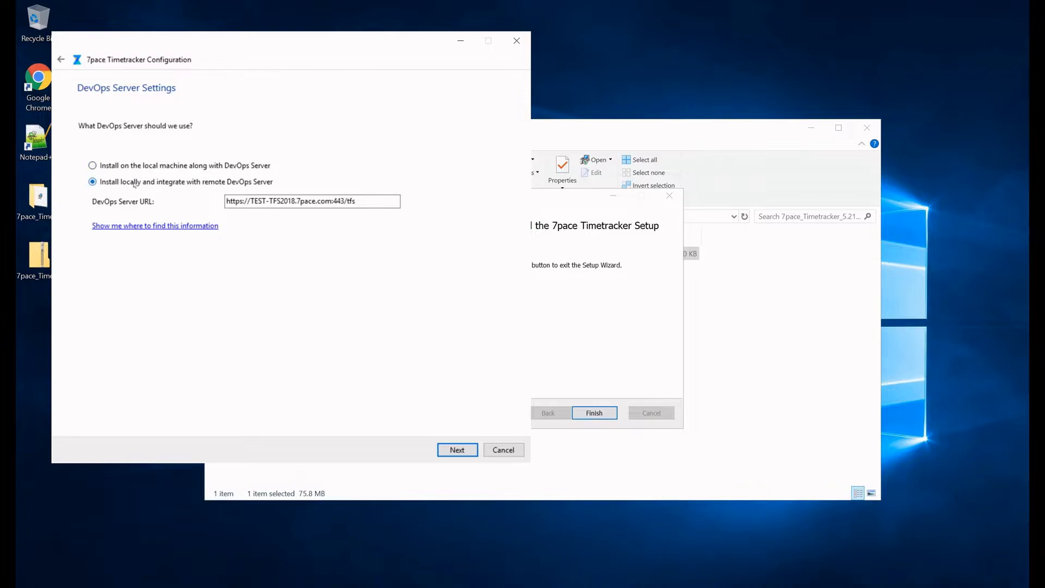
{"action": "mouse_move", "coordinate": [158, 187]}
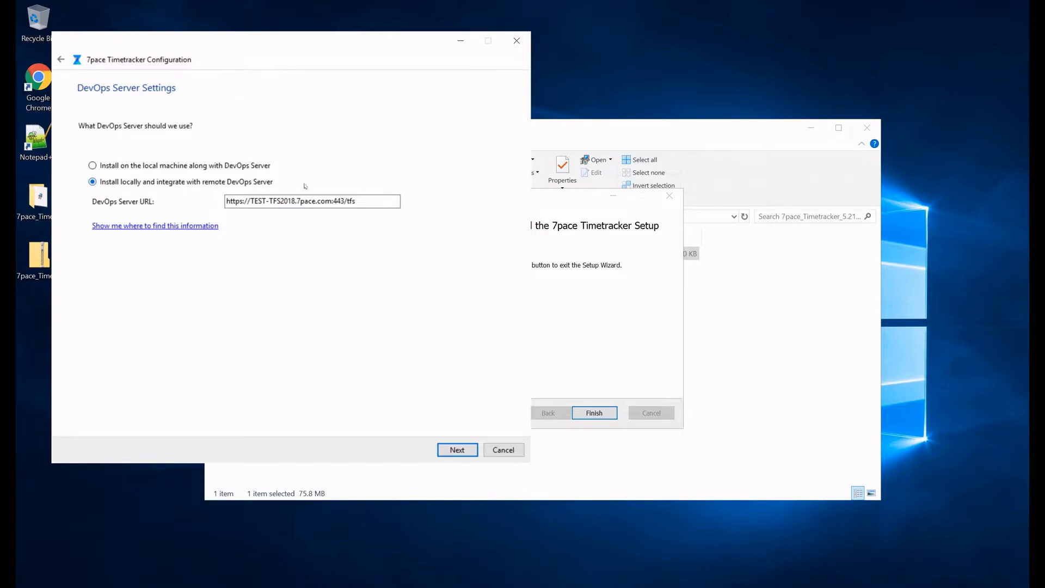
{"action": "left_click", "coordinate": [312, 202]}
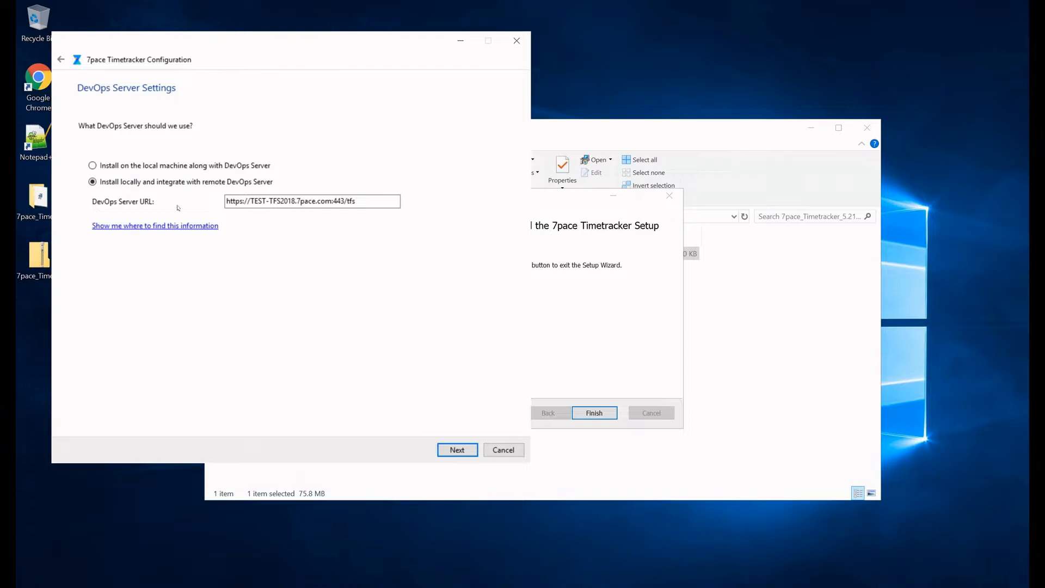
{"action": "left_click", "coordinate": [312, 201]}
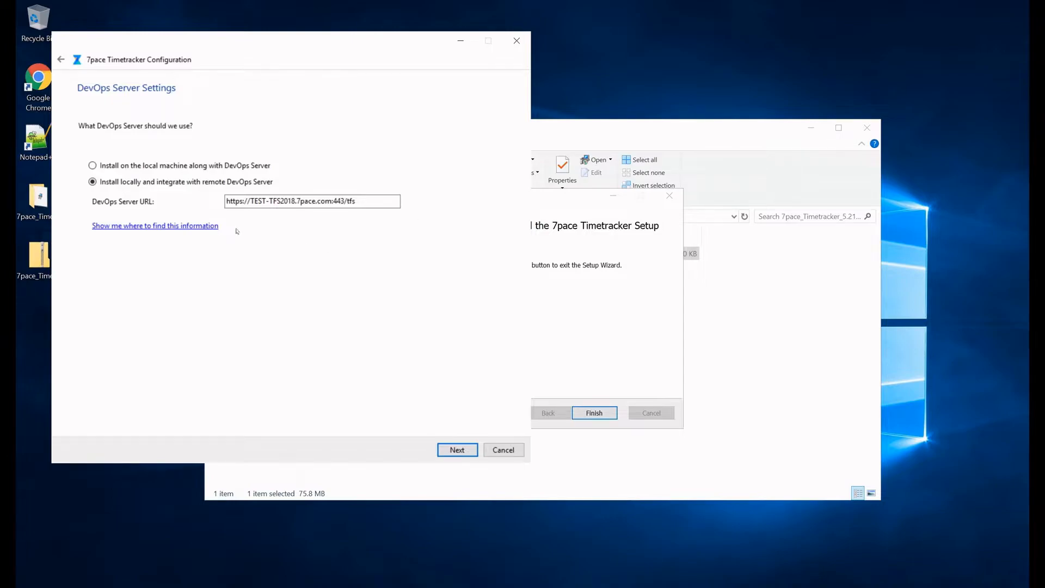
{"action": "mouse_move", "coordinate": [202, 226]}
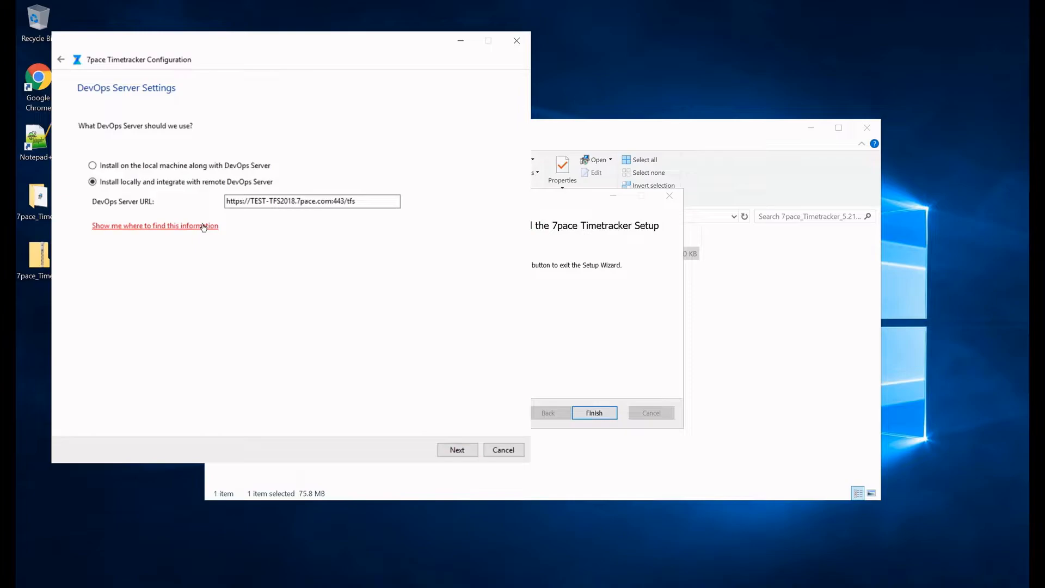
Step: Display the Administration Console screenshot showing where the DevOps Public URL is found
{"action": "left_click", "coordinate": [155, 225]}
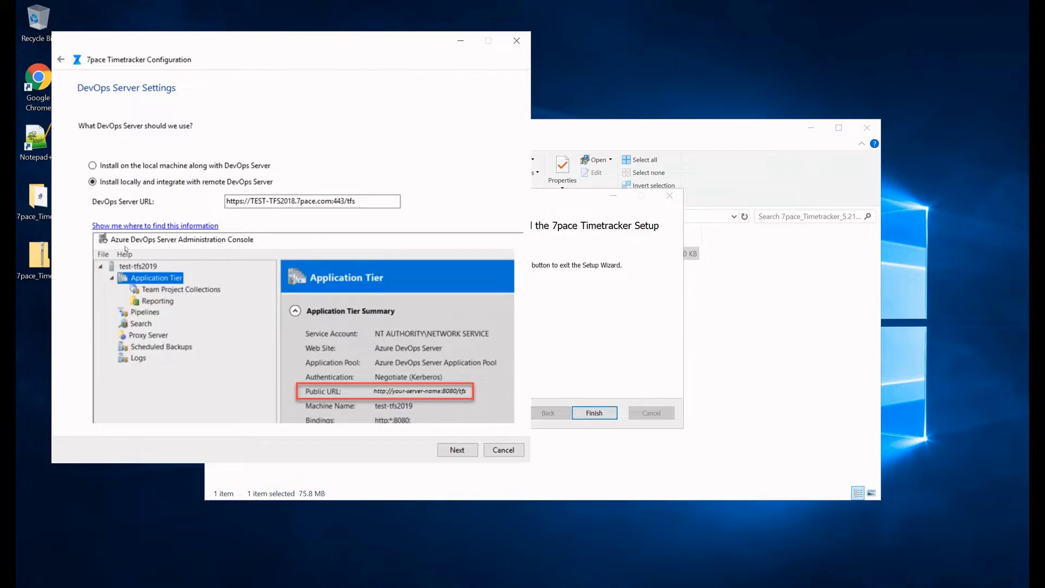
{"action": "mouse_move", "coordinate": [225, 268]}
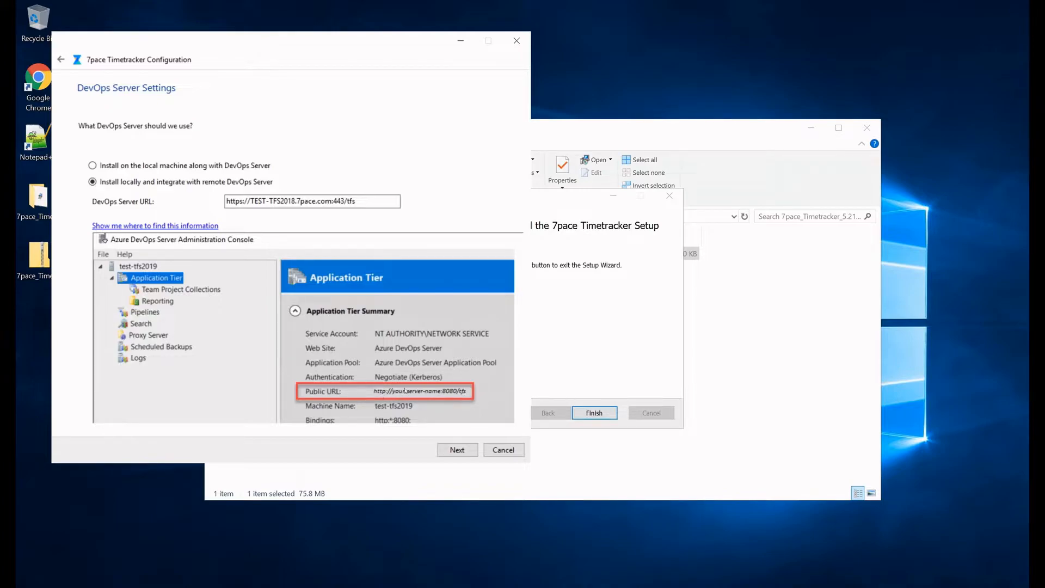
{"action": "left_click", "coordinate": [311, 201]}
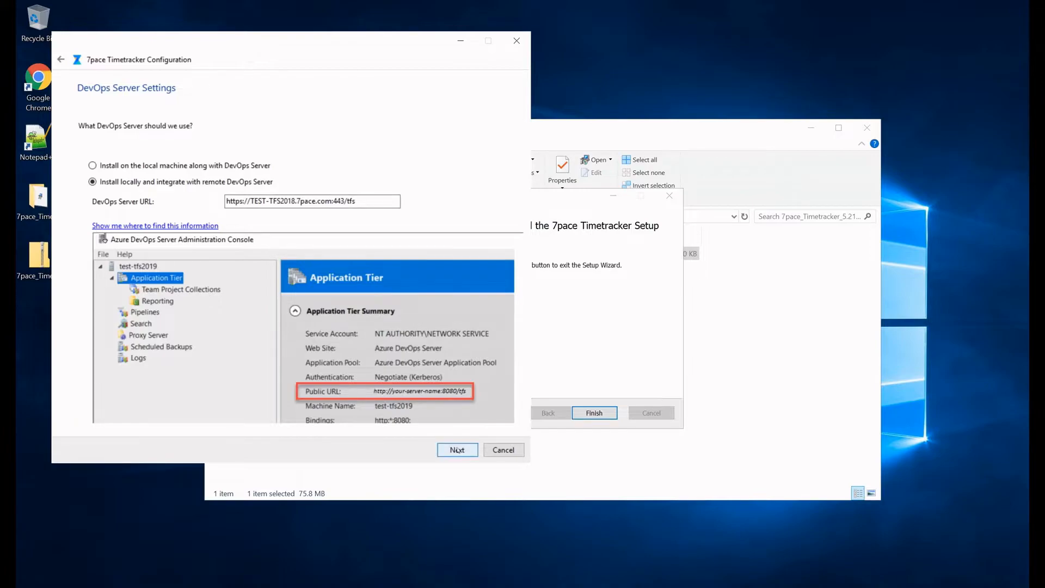
Step: Accept custom SQL server test-tfs2018\SqlExpress with Windows Authentication on Database Settings
{"action": "left_click", "coordinate": [457, 449]}
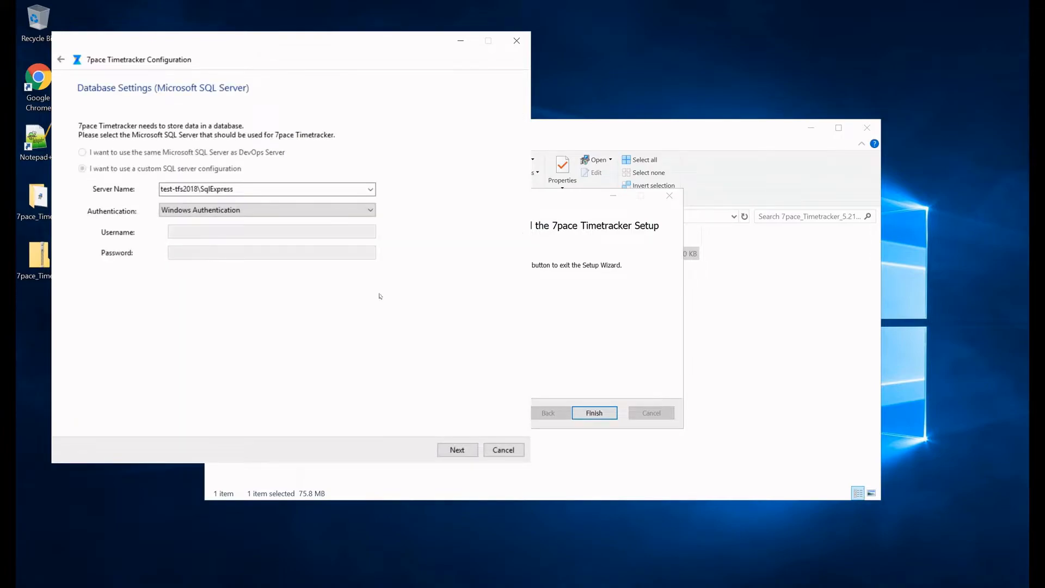
{"action": "mouse_move", "coordinate": [413, 293]}
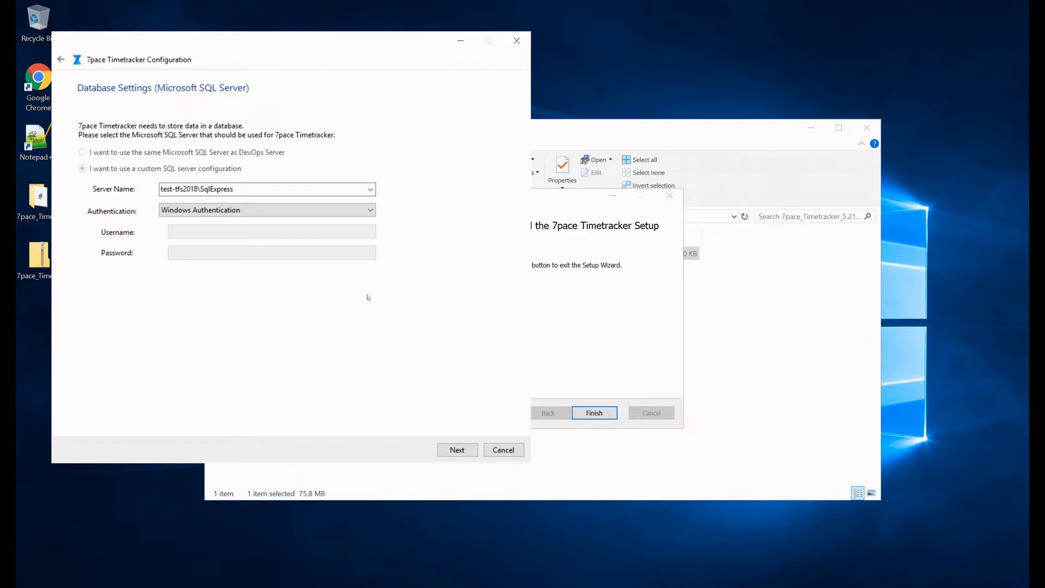
{"action": "mouse_move", "coordinate": [365, 294]}
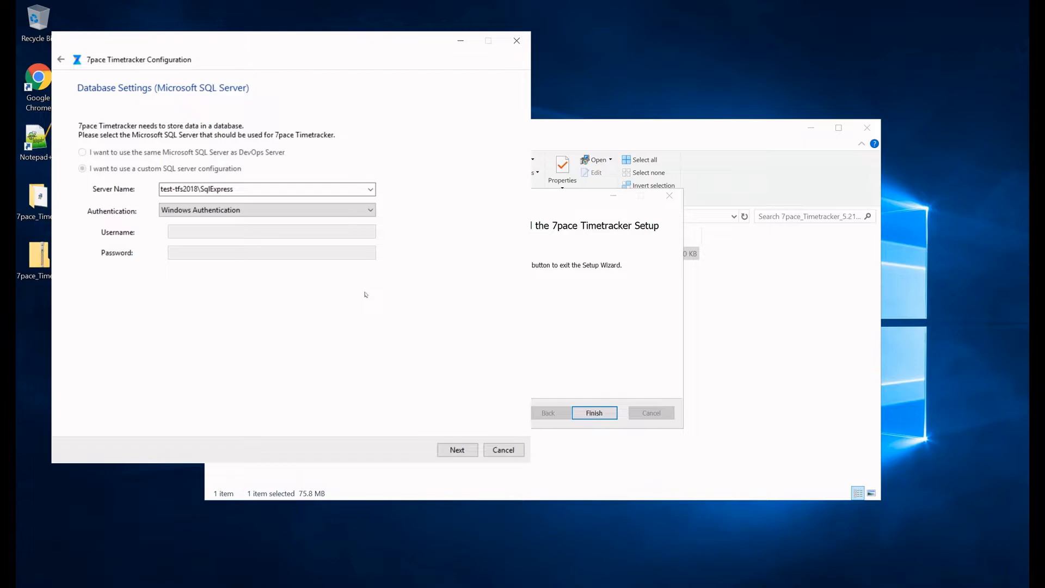
{"action": "mouse_move", "coordinate": [220, 203]}
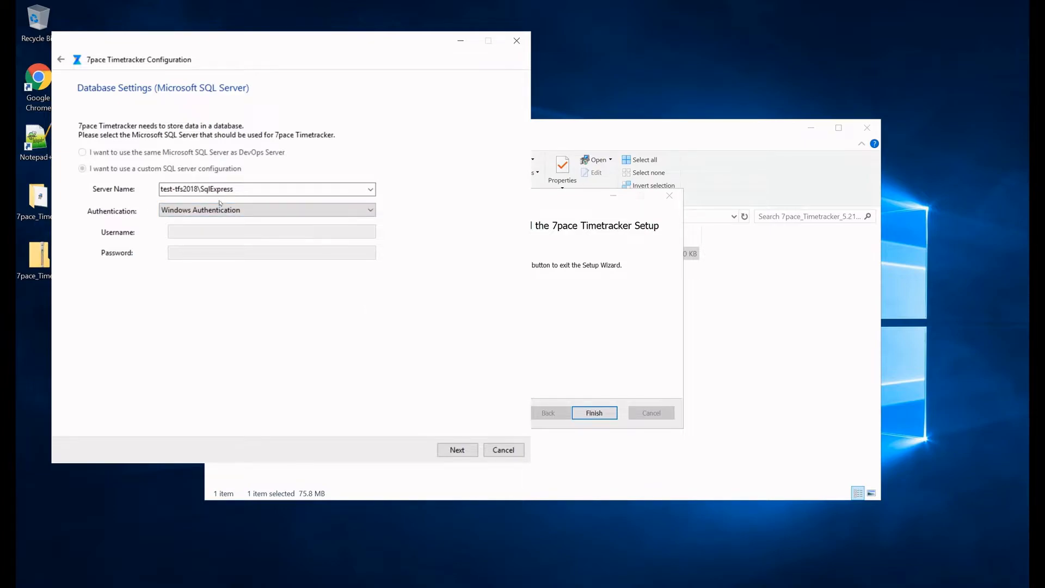
{"action": "left_click", "coordinate": [266, 189]}
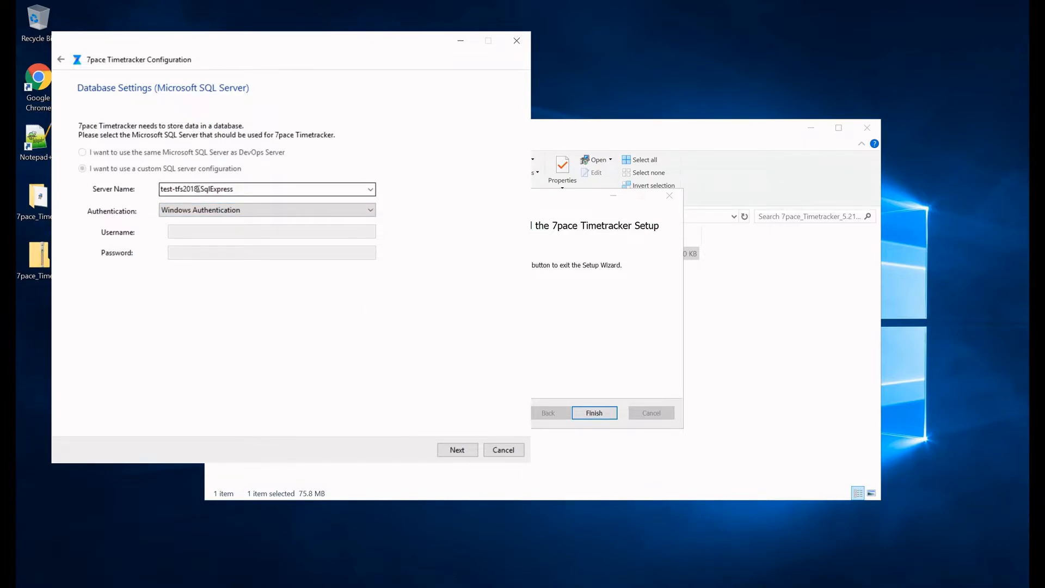
{"action": "left_click", "coordinate": [266, 189]}
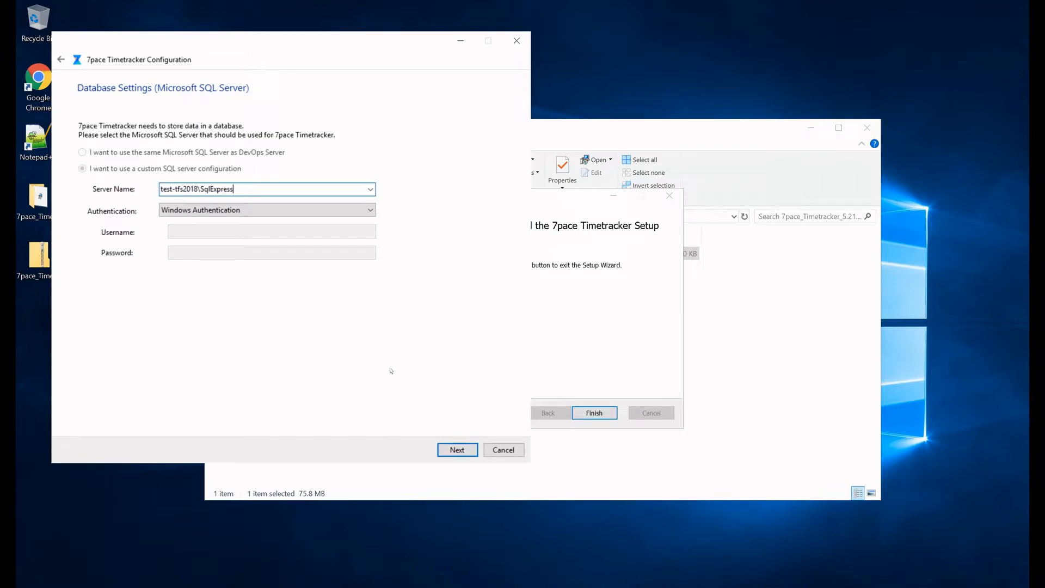
{"action": "mouse_move", "coordinate": [431, 326]}
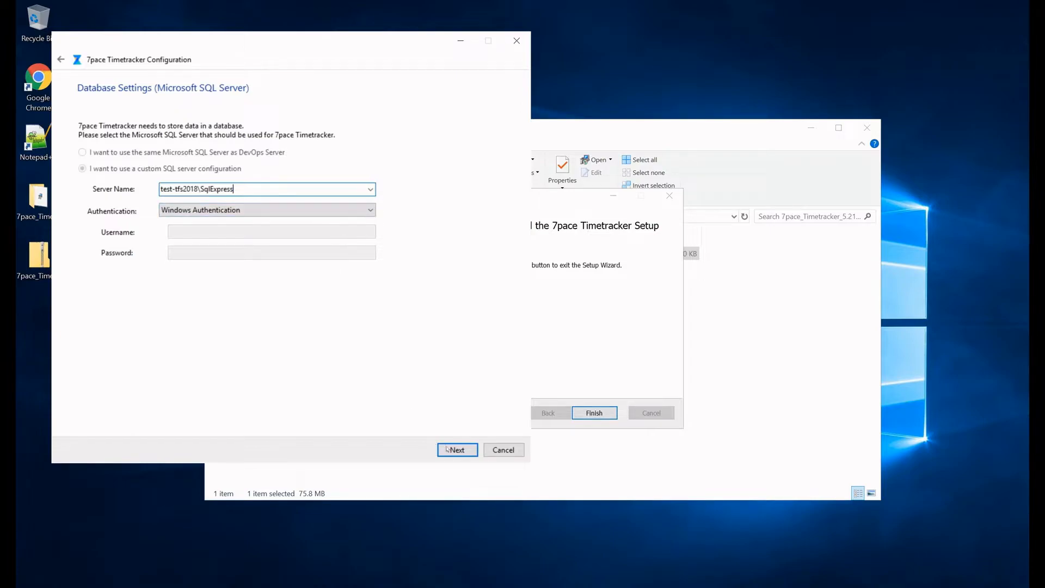
{"action": "left_click", "coordinate": [457, 449]}
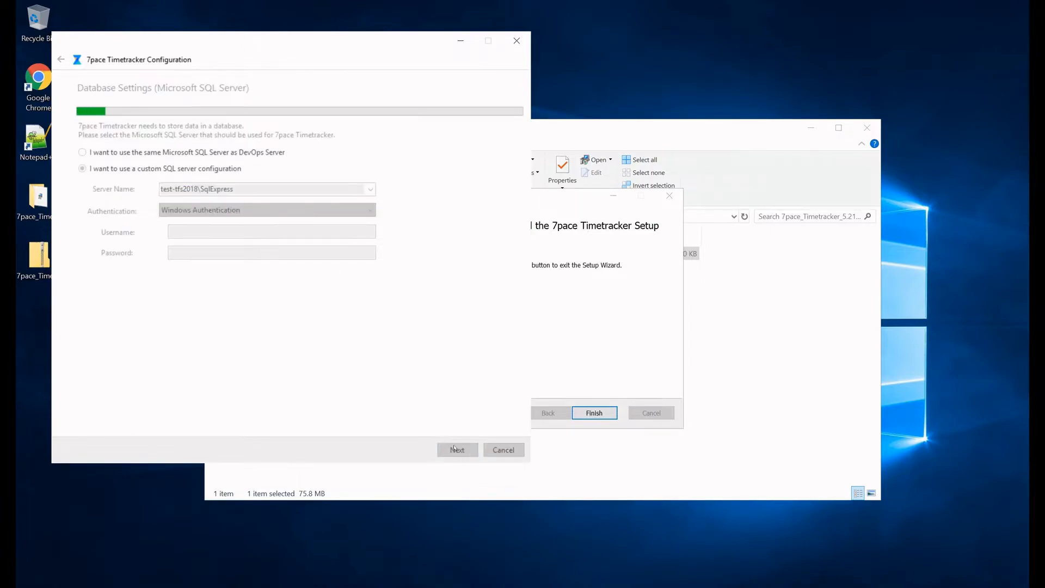
Step: Review IIS Settings: host test-tfs2018.7pace.com, port 444, and HTTPS certificate
{"action": "left_click", "coordinate": [457, 449]}
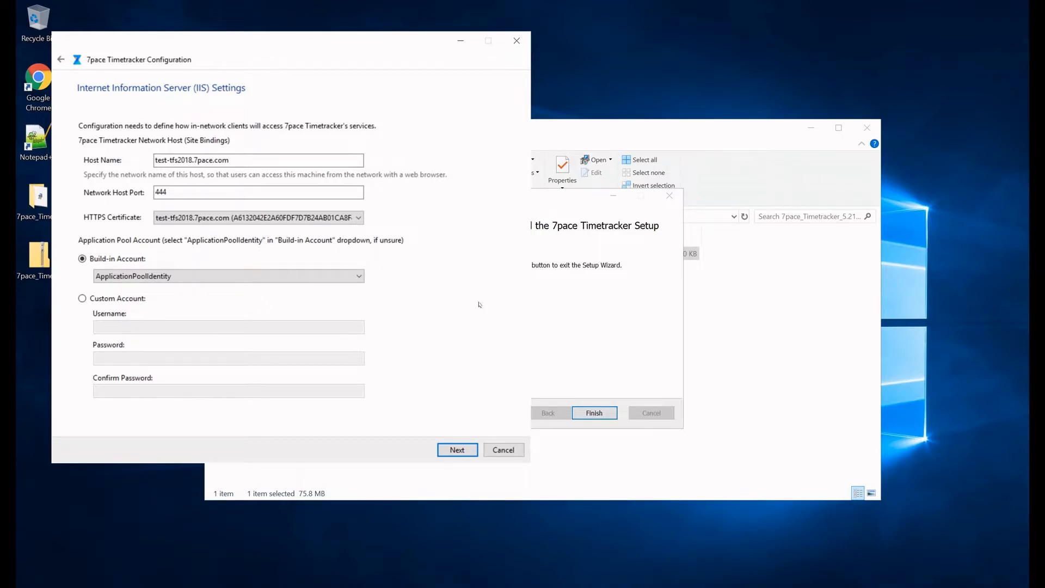
{"action": "left_click", "coordinate": [258, 160]}
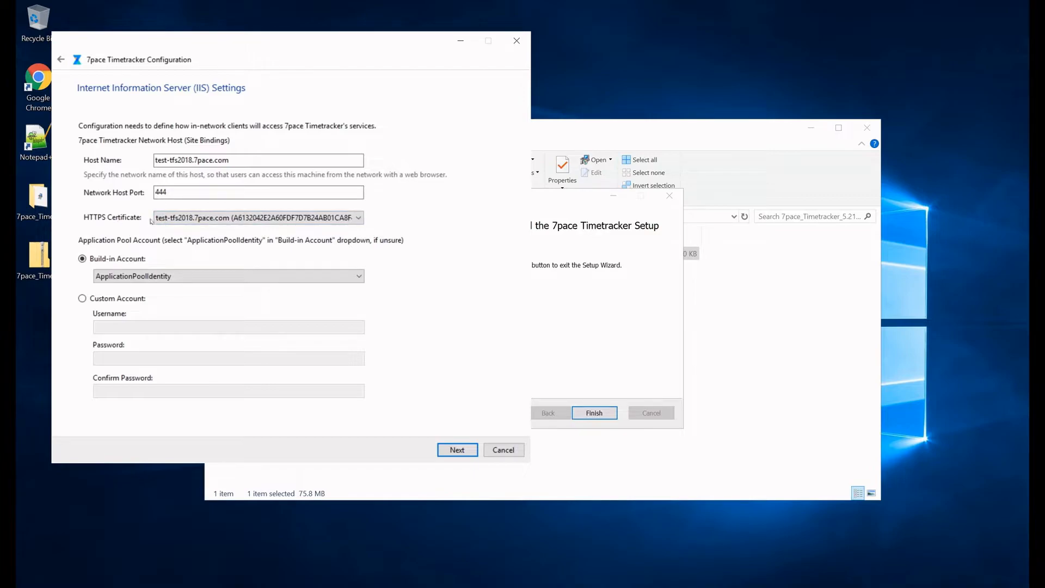
{"action": "mouse_move", "coordinate": [374, 193]}
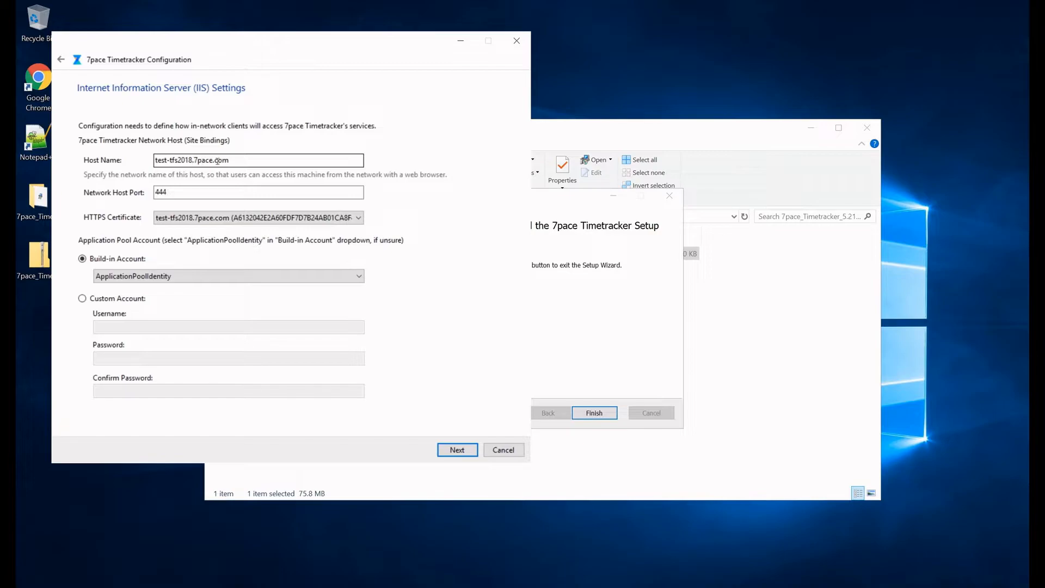
{"action": "left_click", "coordinate": [258, 192]}
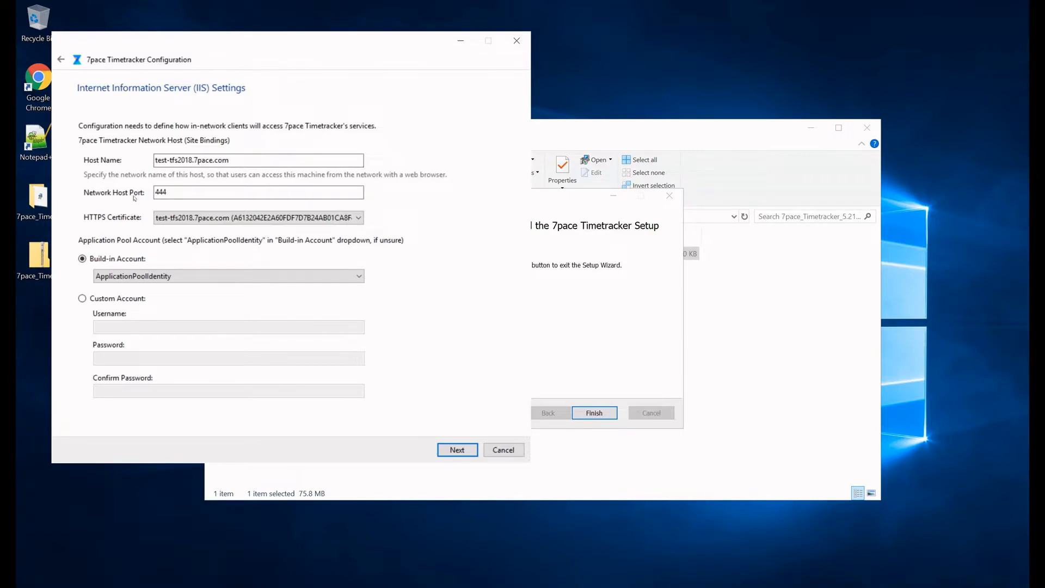
{"action": "left_click", "coordinate": [258, 193]}
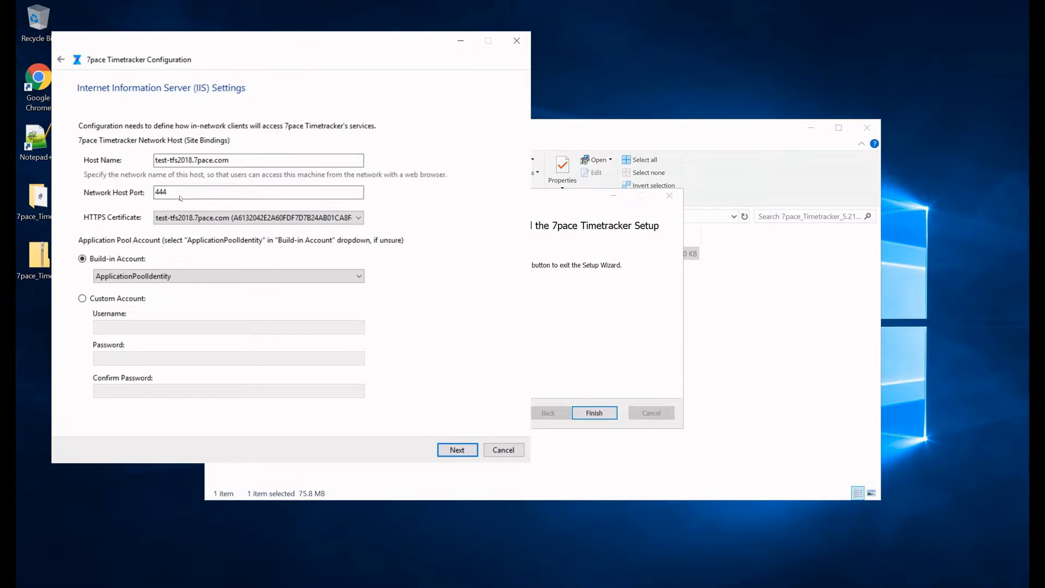
{"action": "left_click", "coordinate": [258, 192]}
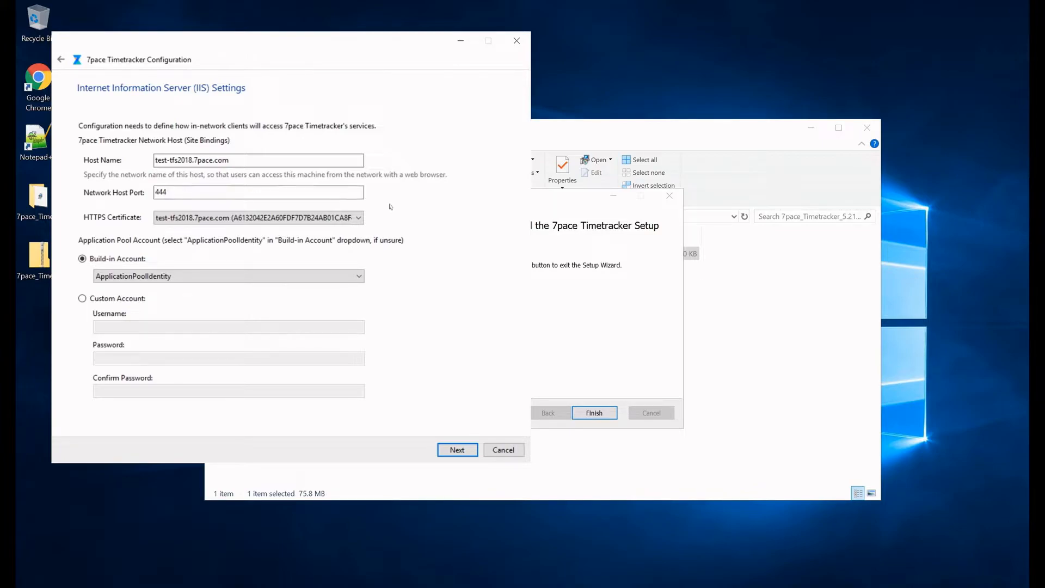
{"action": "mouse_move", "coordinate": [400, 190]}
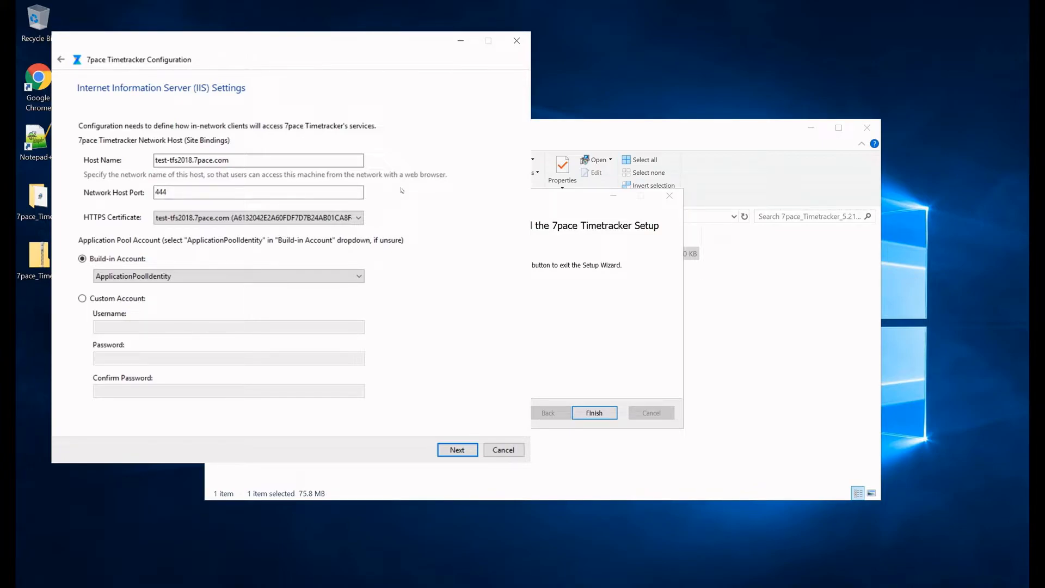
{"action": "mouse_move", "coordinate": [406, 195]}
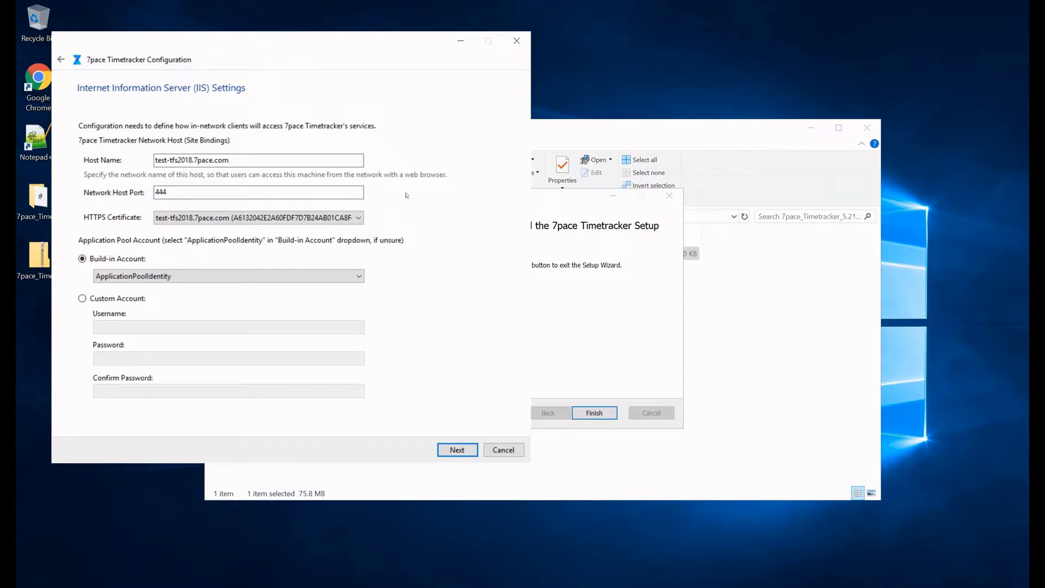
{"action": "mouse_move", "coordinate": [387, 185]}
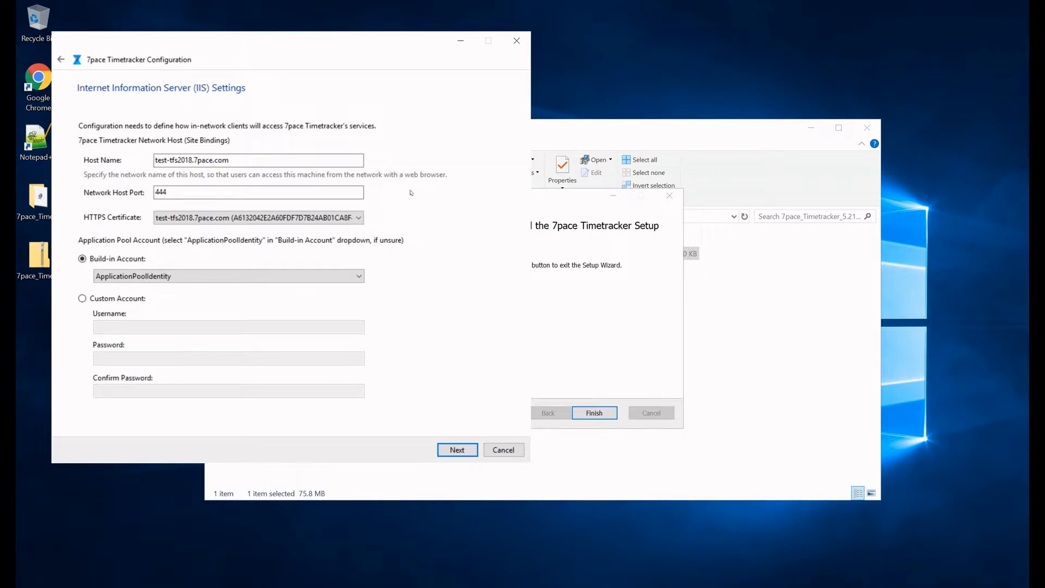
{"action": "mouse_move", "coordinate": [409, 203]}
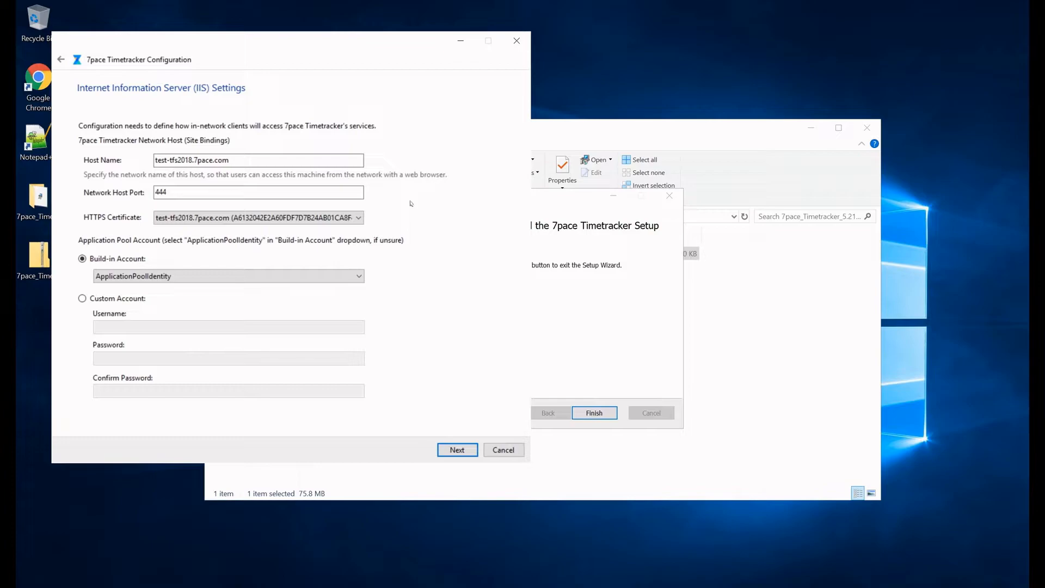
{"action": "left_click", "coordinate": [259, 160]}
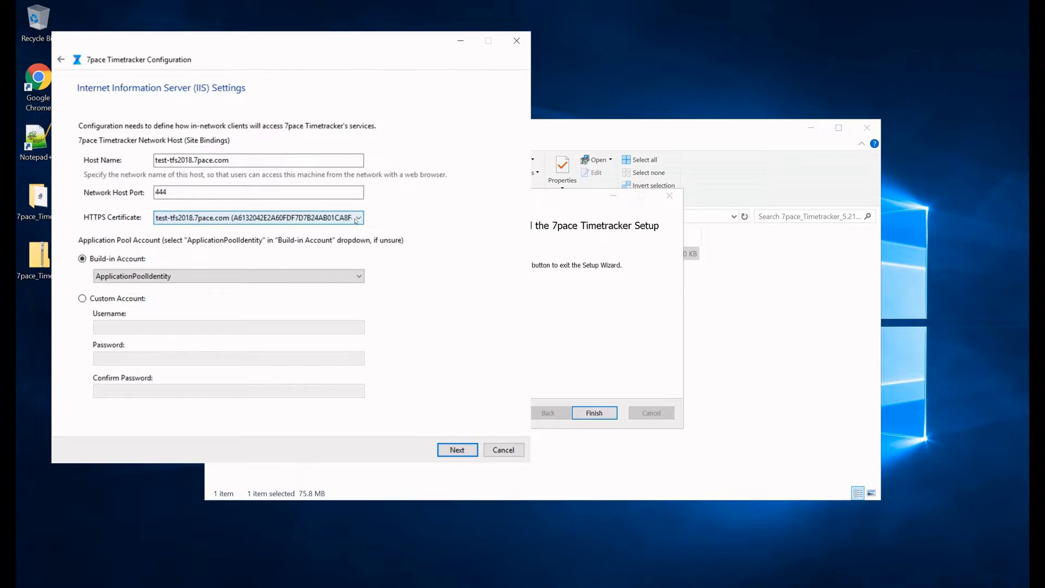
{"action": "left_click", "coordinate": [358, 217]}
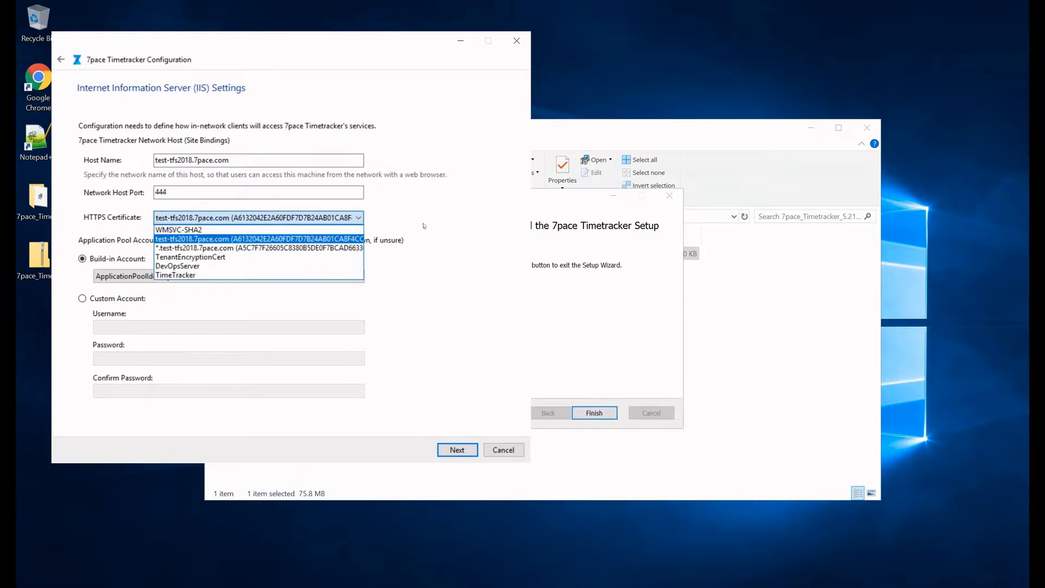
{"action": "left_click", "coordinate": [257, 240]}
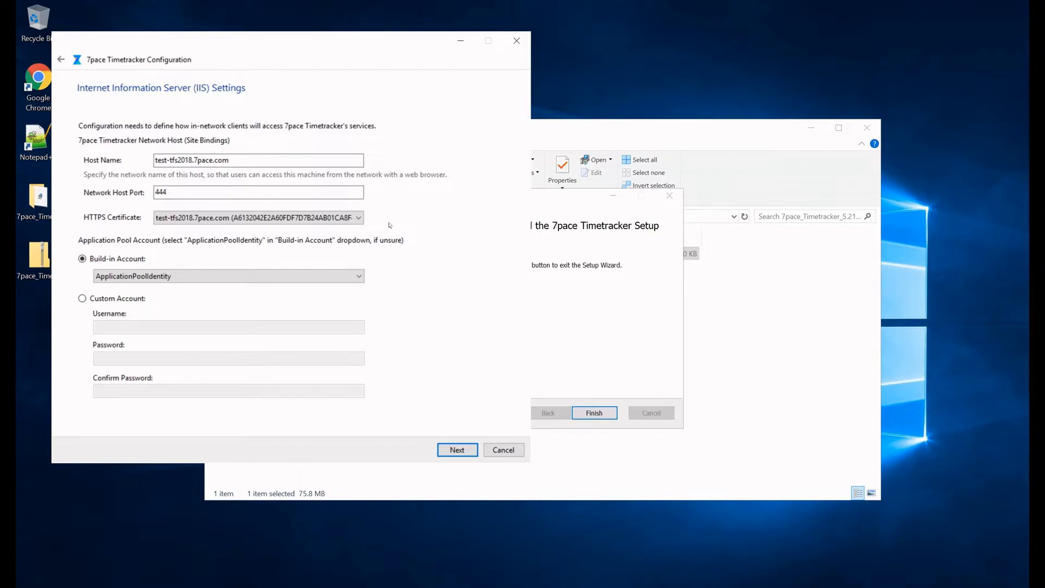
{"action": "mouse_move", "coordinate": [382, 225]}
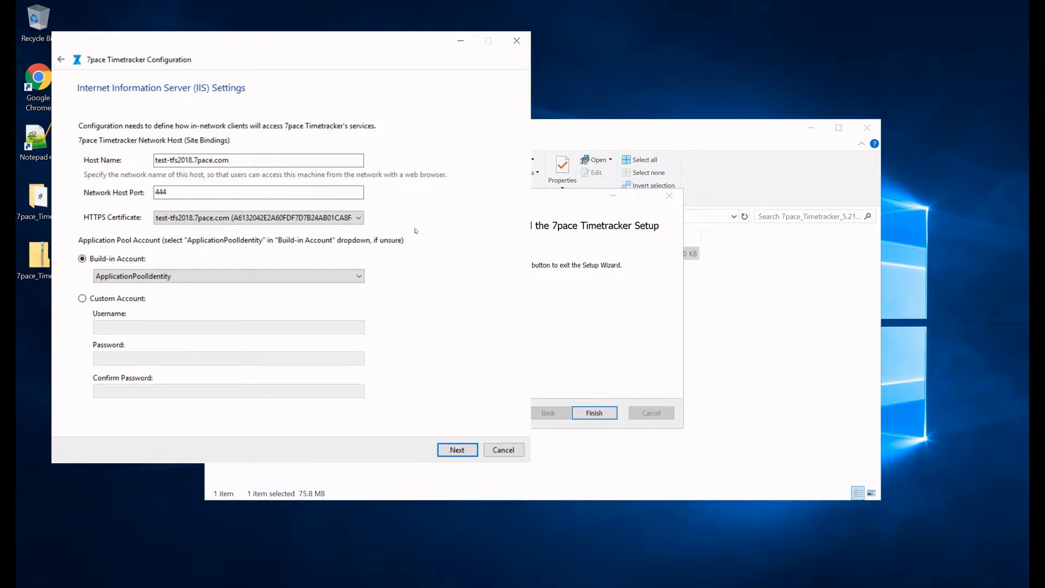
{"action": "mouse_move", "coordinate": [410, 220]}
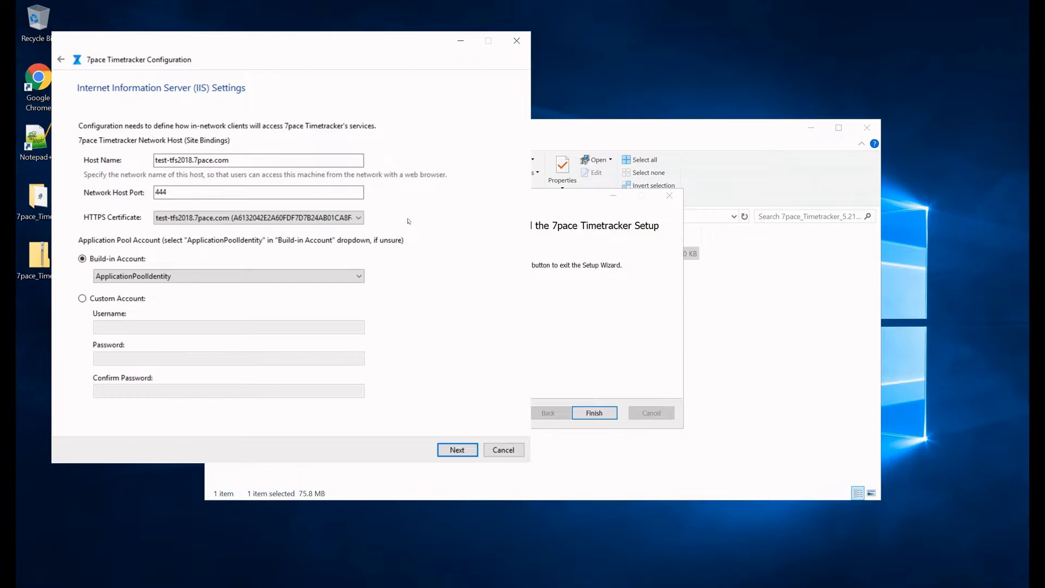
{"action": "mouse_move", "coordinate": [402, 222]}
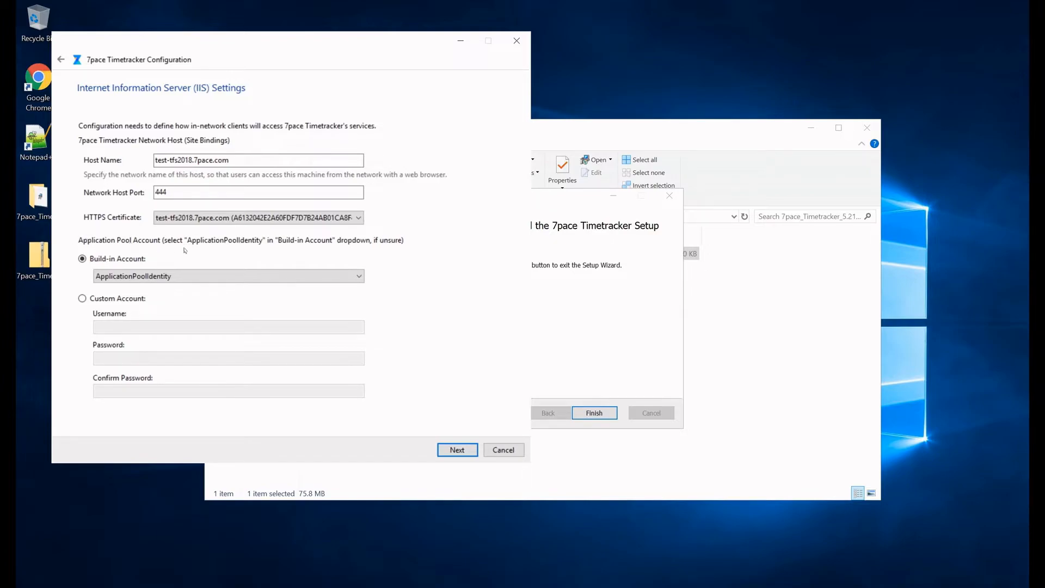
Step: Keep ApplicationPoolIdentity, submit the IIS binding, and accept the self-signed certificate warning
{"action": "left_click", "coordinate": [228, 276]}
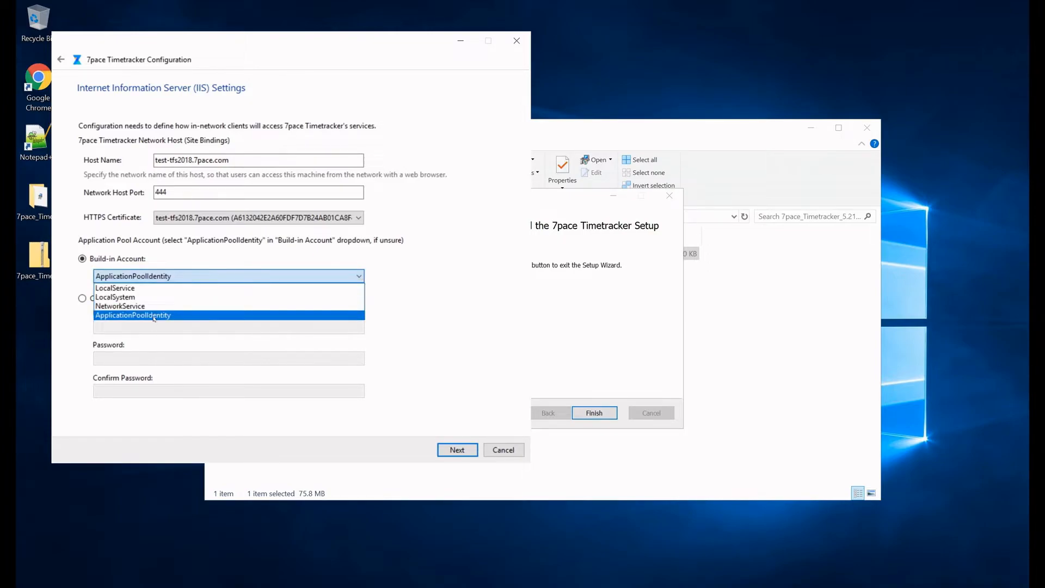
{"action": "mouse_move", "coordinate": [115, 288]}
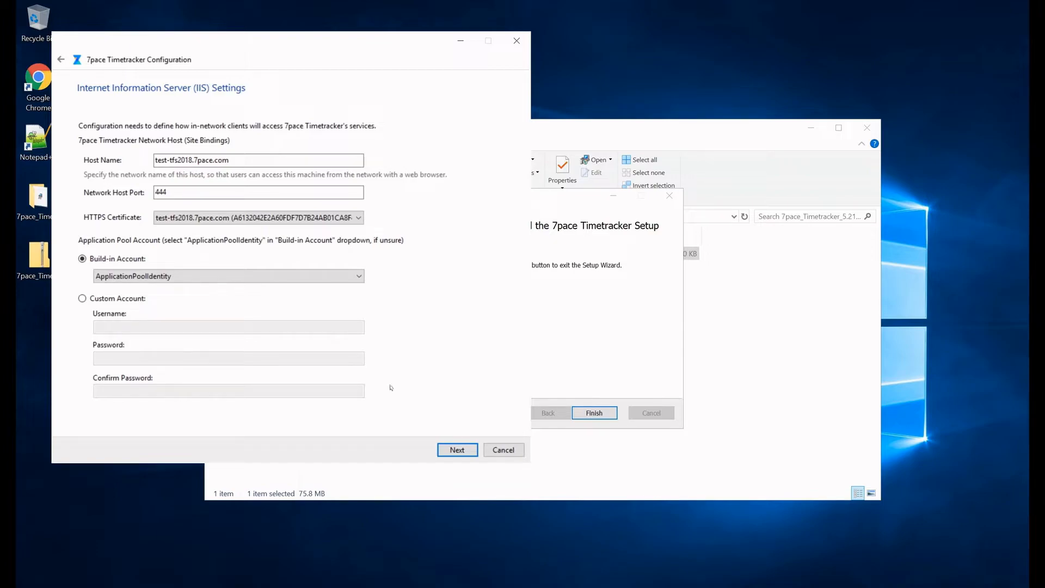
{"action": "mouse_move", "coordinate": [36, 304]}
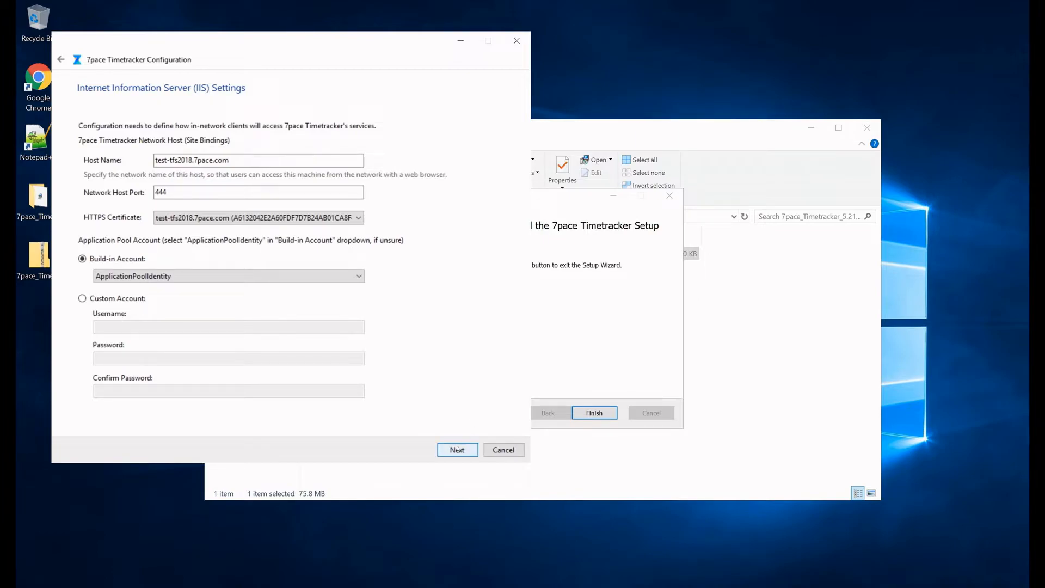
{"action": "left_click", "coordinate": [457, 449]}
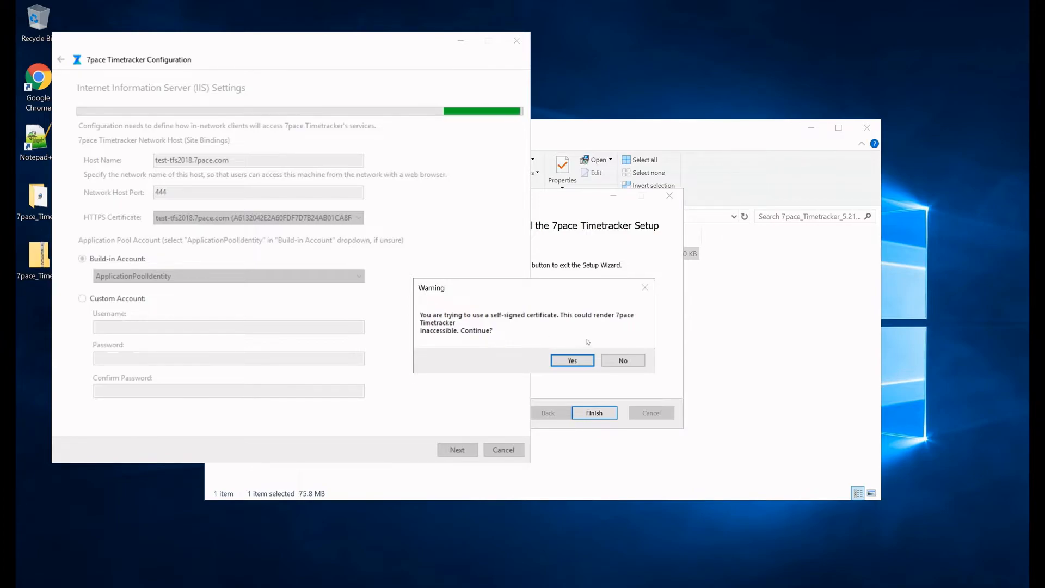
{"action": "left_click", "coordinate": [572, 360]}
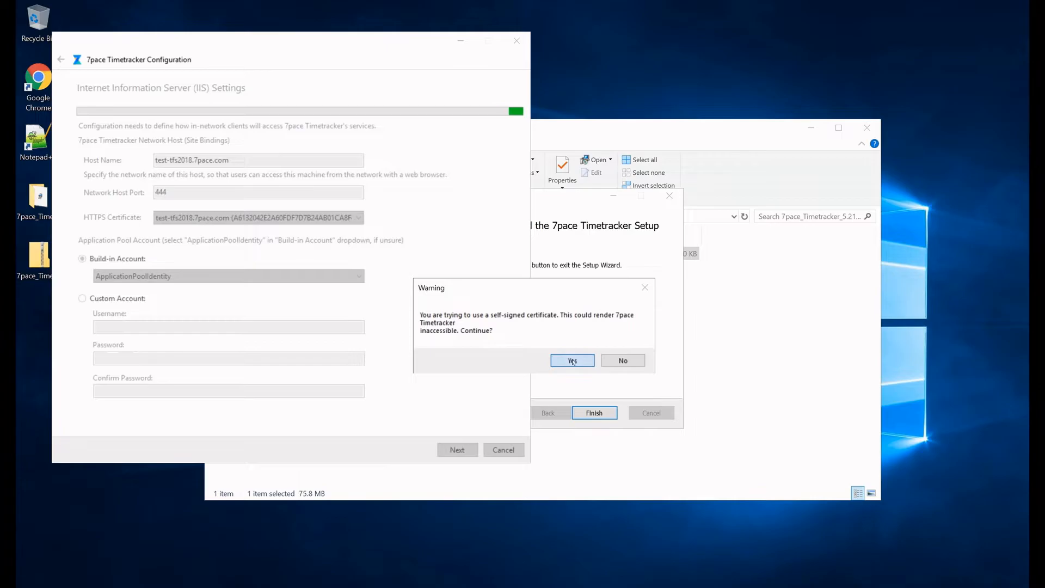
{"action": "left_click", "coordinate": [571, 360]}
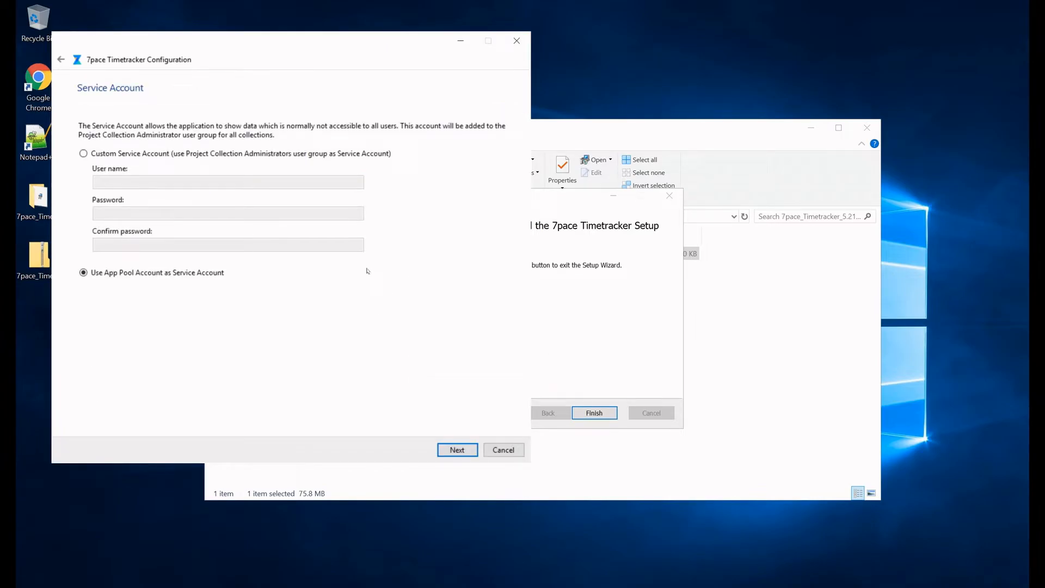
{"action": "mouse_move", "coordinate": [457, 272]}
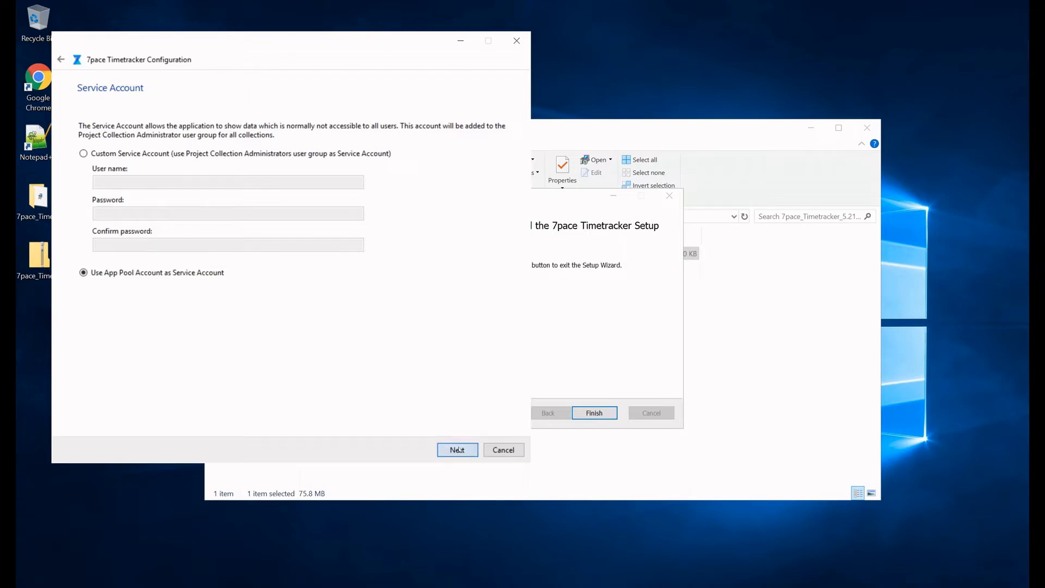
Step: Keep 'Use App Pool Account as Service Account' and proceed to Email Settings
{"action": "left_click", "coordinate": [457, 449]}
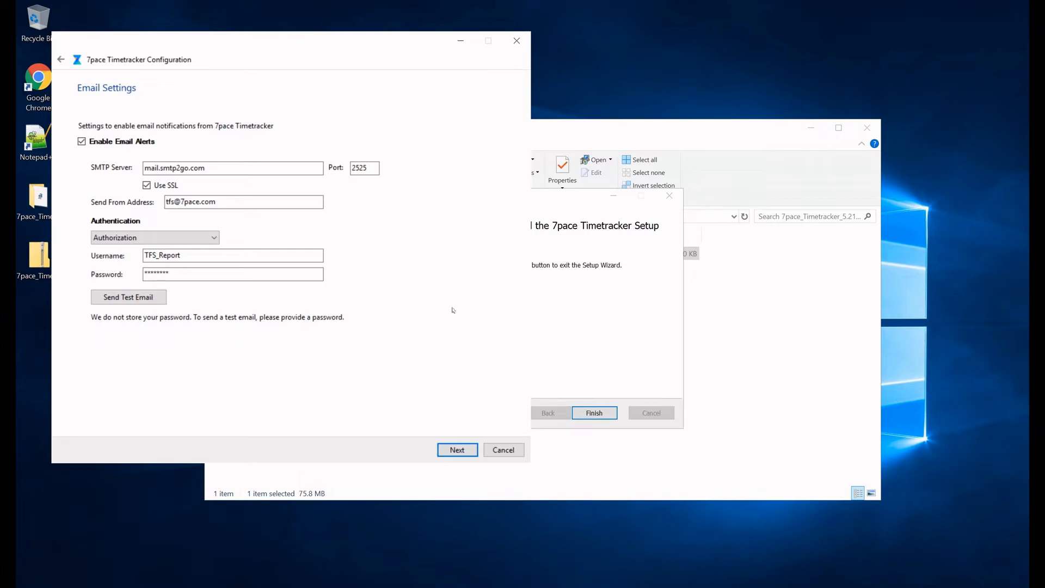
{"action": "mouse_move", "coordinate": [448, 299]}
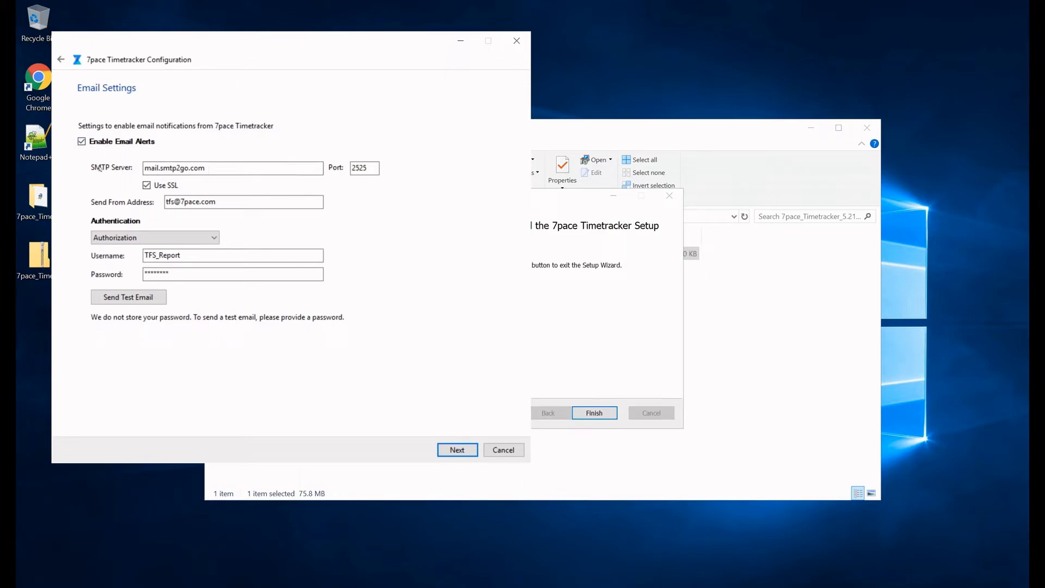
Step: Enable email alerts via mail.smtp2go.com port 2525 with SSL and sender address, then submit
{"action": "left_click", "coordinate": [232, 167]}
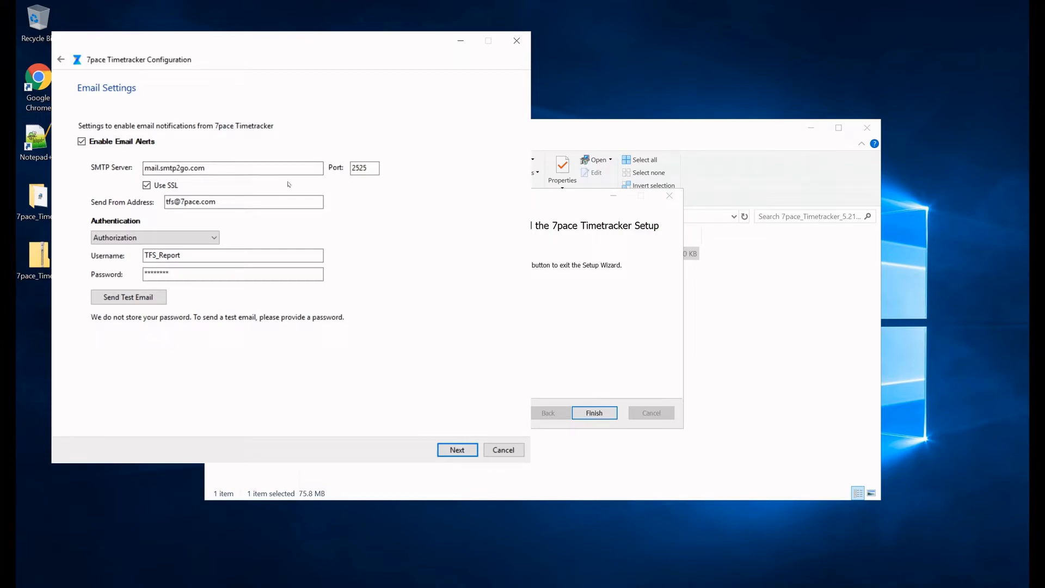
{"action": "mouse_move", "coordinate": [394, 241]}
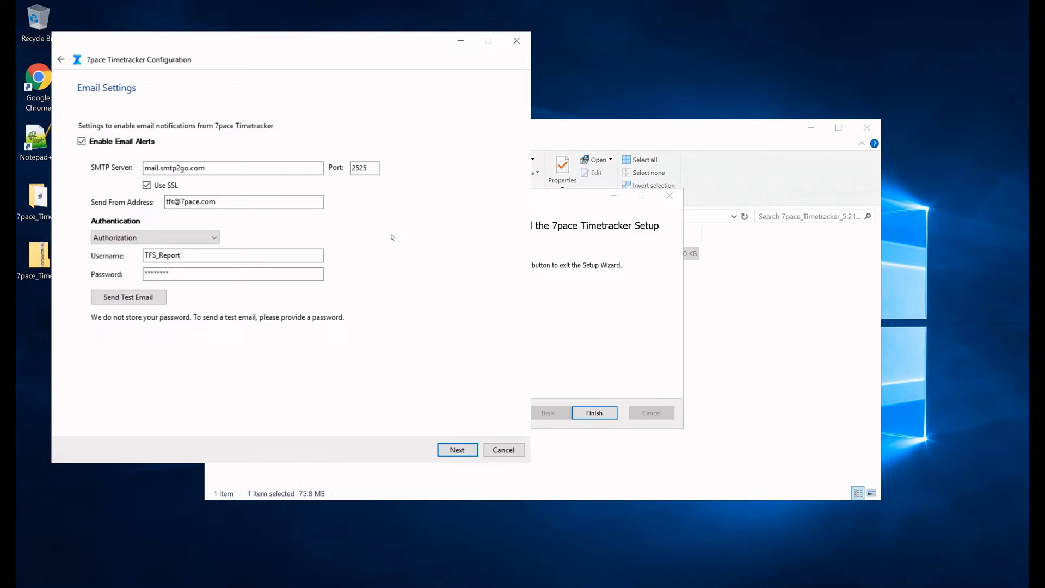
{"action": "left_click", "coordinate": [243, 202]}
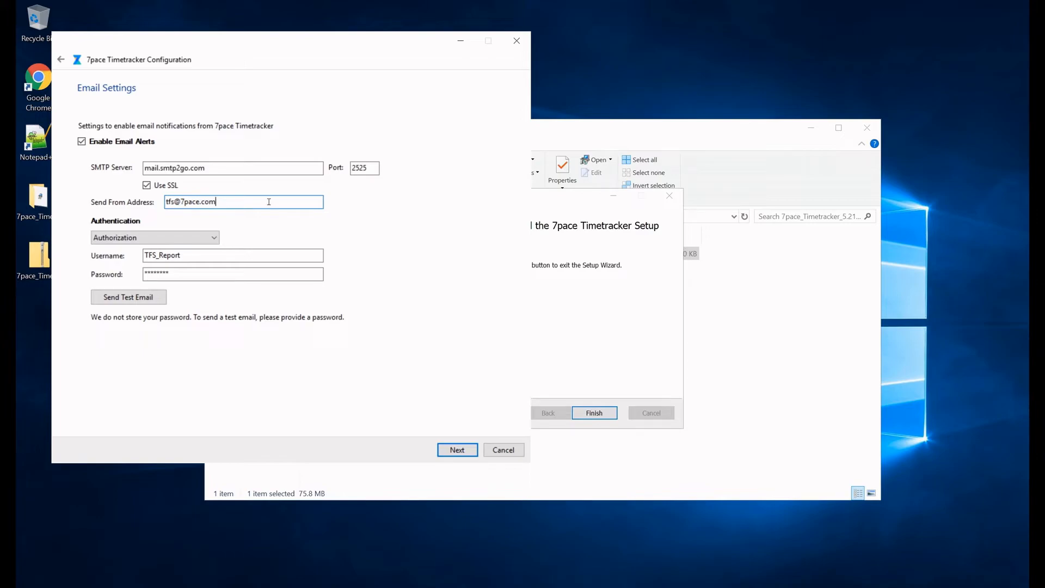
{"action": "left_click", "coordinate": [154, 237]}
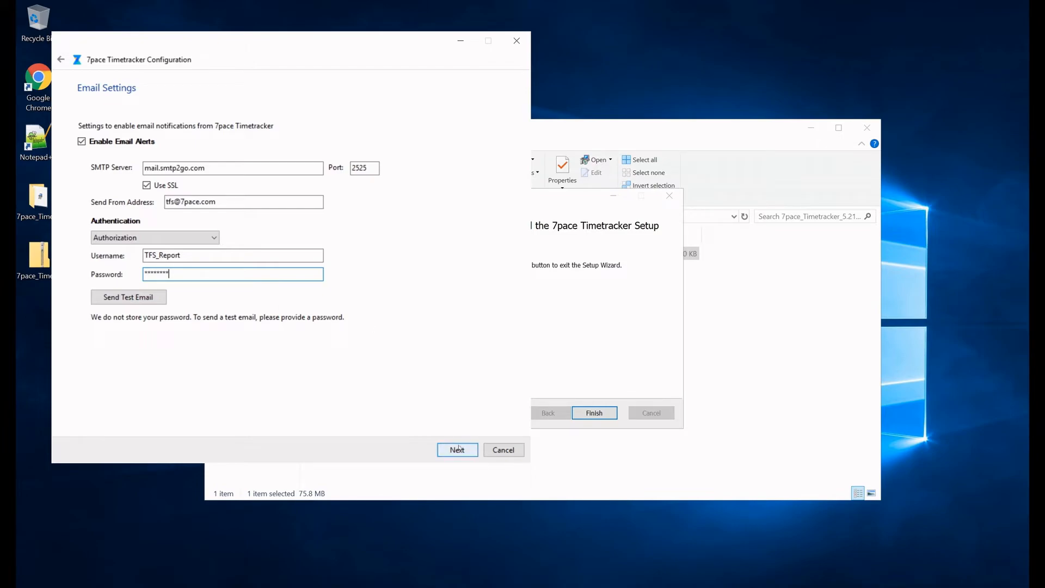
{"action": "left_click", "coordinate": [457, 449]}
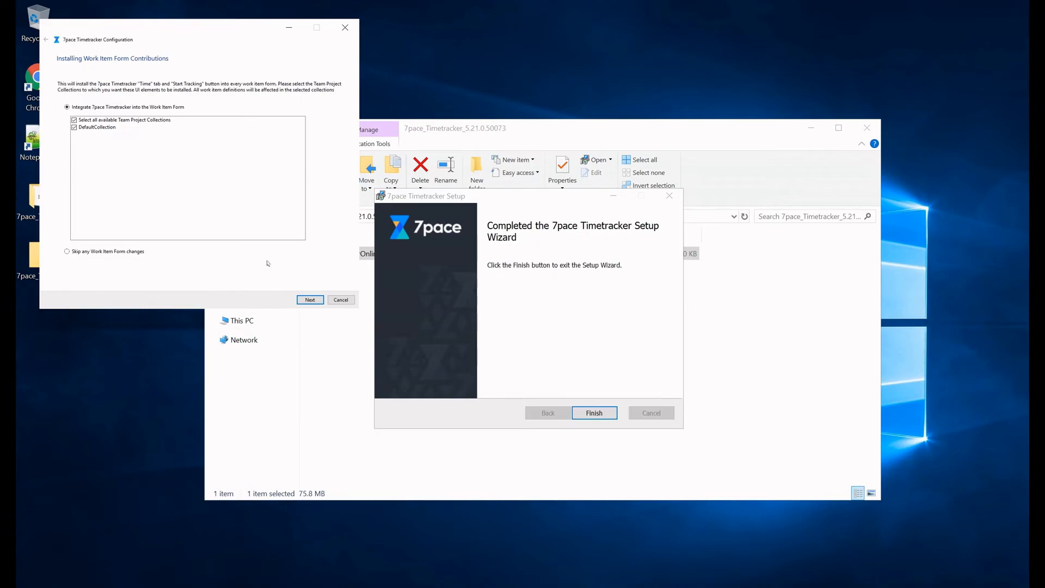
{"action": "mouse_move", "coordinate": [255, 240]}
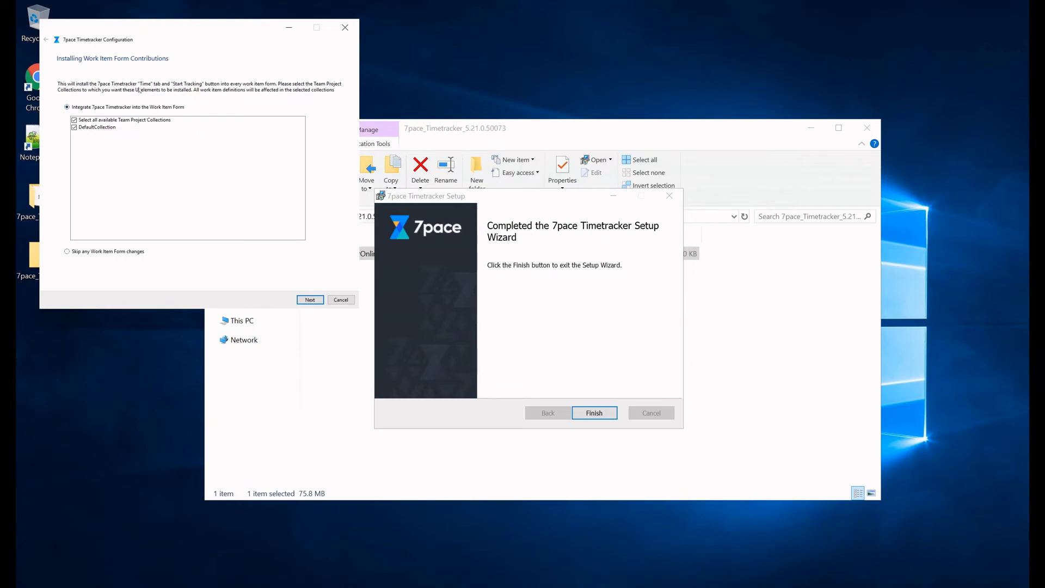
{"action": "mouse_move", "coordinate": [235, 109]}
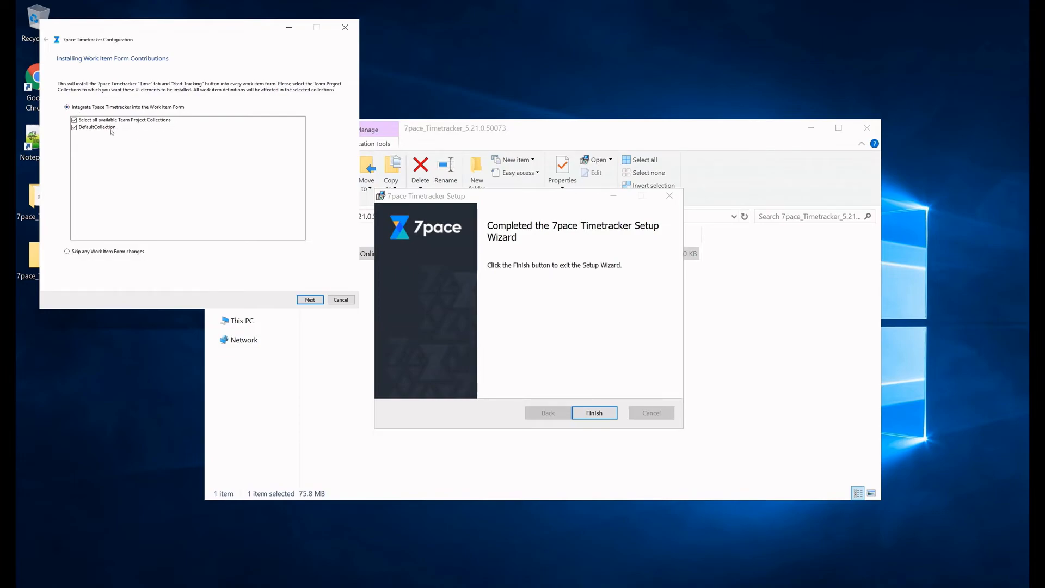
{"action": "mouse_move", "coordinate": [315, 284]}
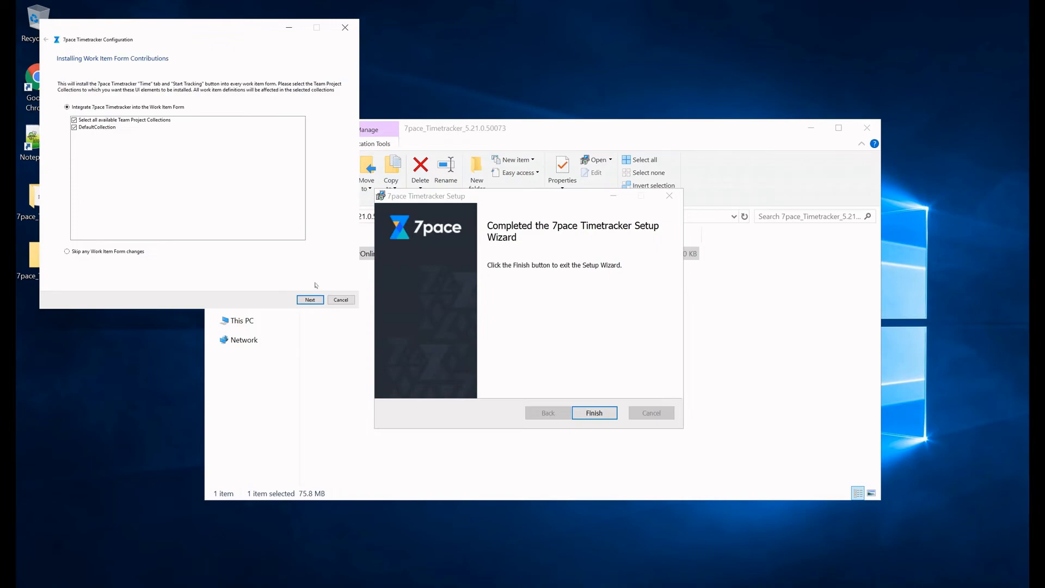
Step: Start installing the work item form integration into all collections, including DefaultCollection
{"action": "left_click", "coordinate": [309, 299]}
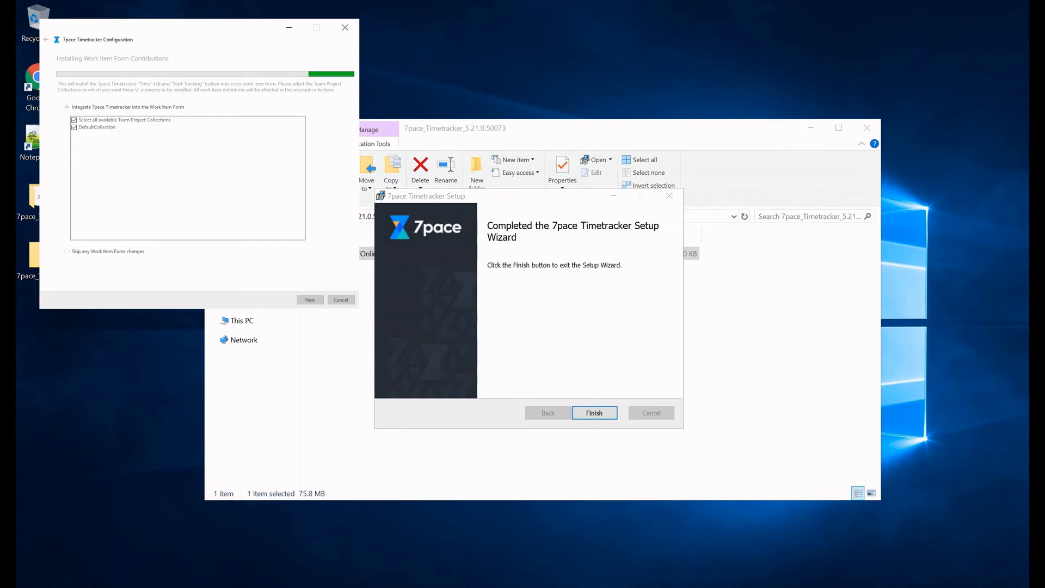
Step: Continue until the tool reports 'Configuration has completed successfully'
{"action": "left_click", "coordinate": [309, 299]}
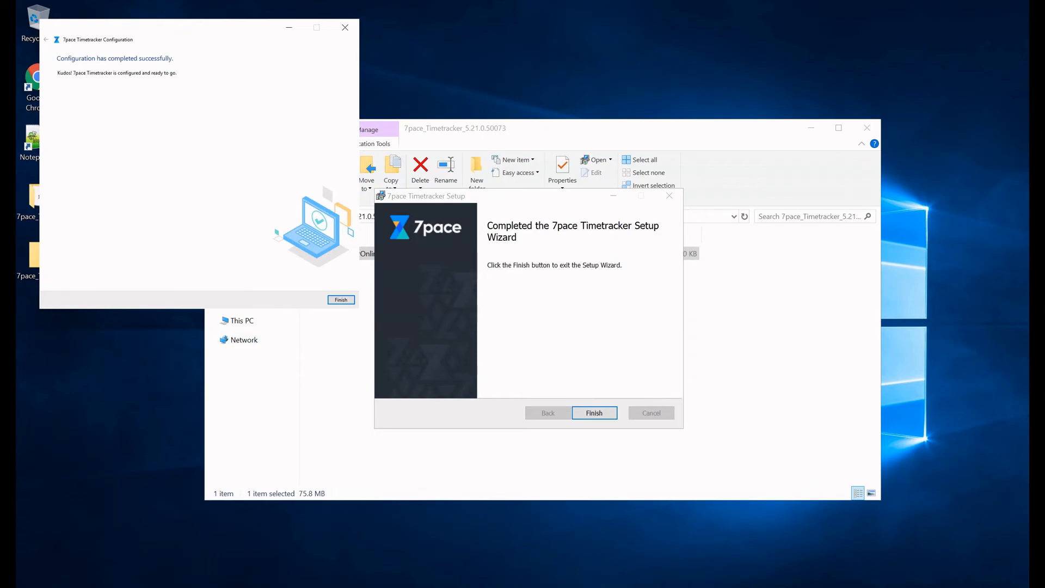
{"action": "mouse_move", "coordinate": [204, 126]}
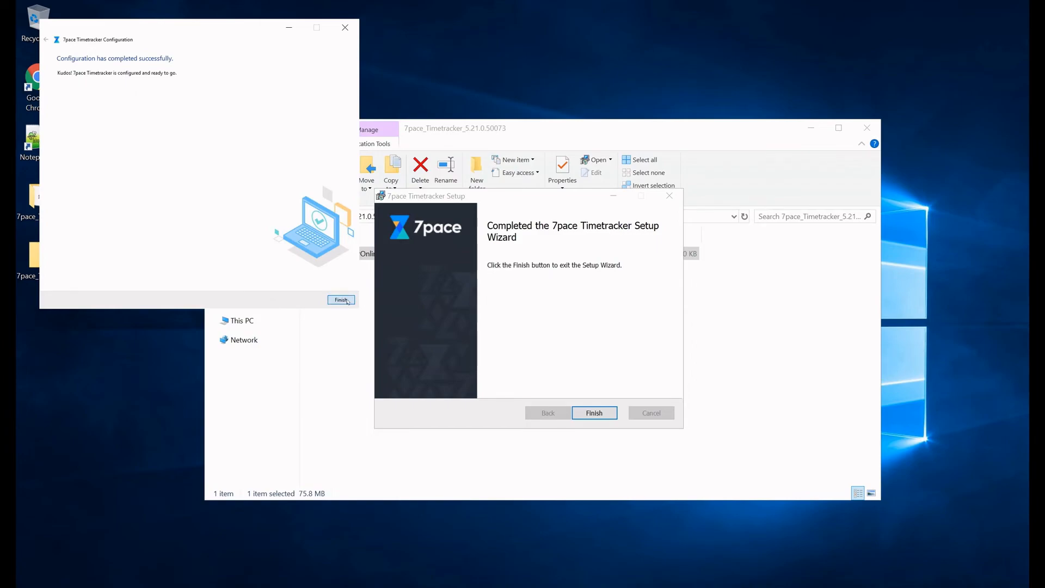
Step: Finish the Configuration window and the Setup Wizard, then deselect the installer file
{"action": "left_click", "coordinate": [341, 299]}
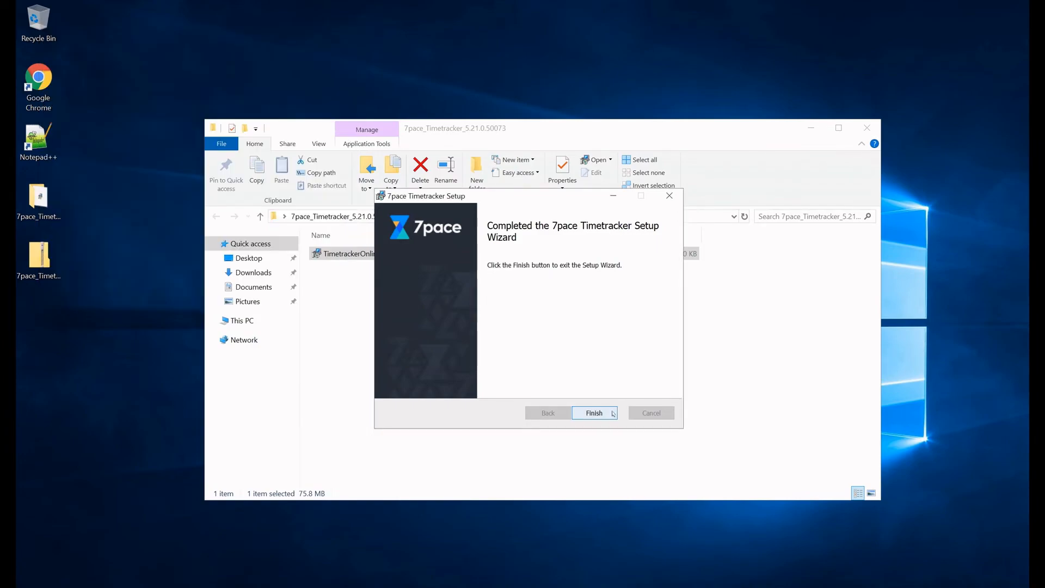
{"action": "left_click", "coordinate": [593, 413]}
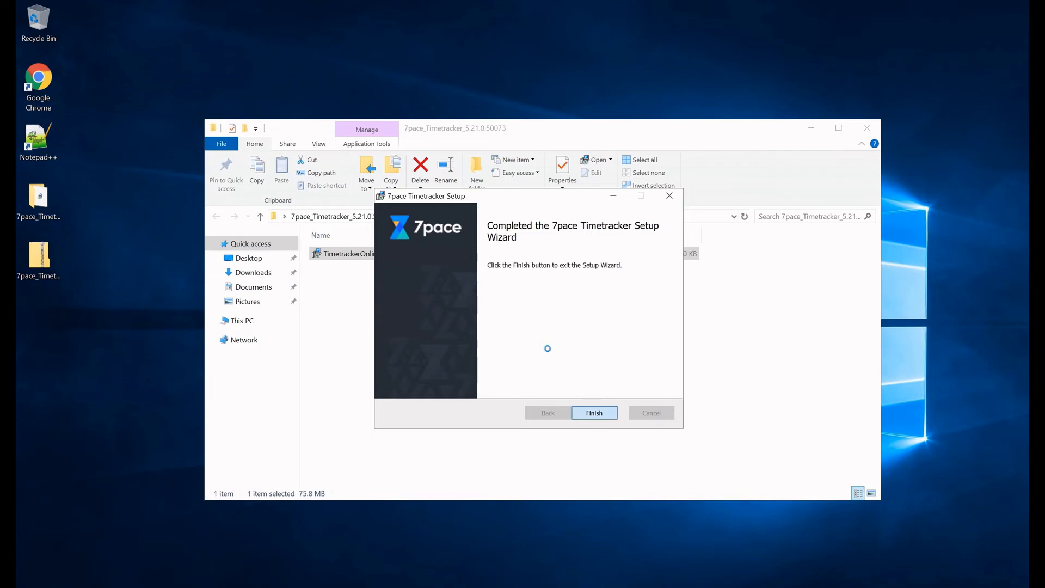
{"action": "left_click", "coordinate": [592, 412]}
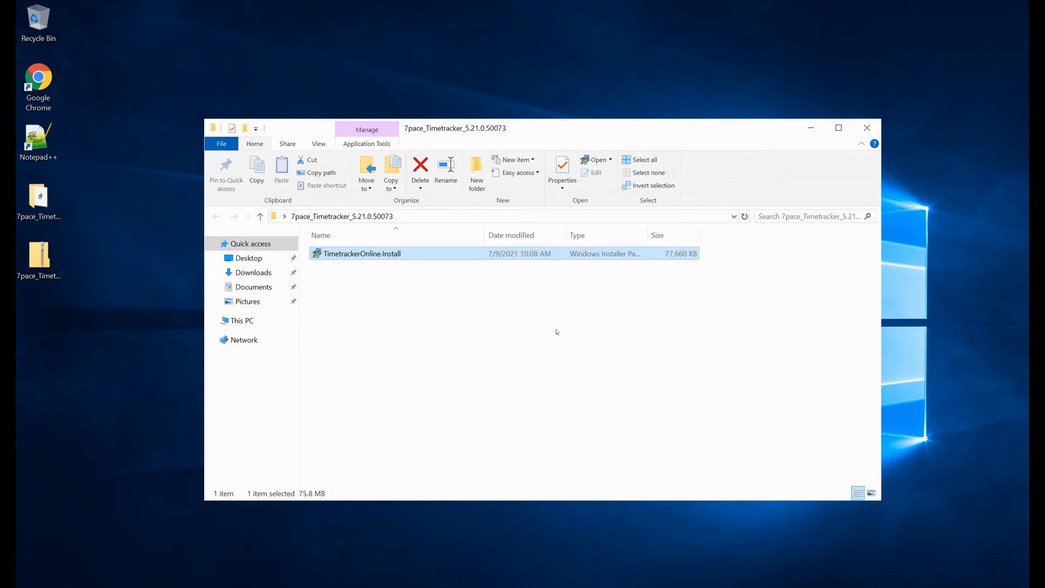
{"action": "left_click", "coordinate": [555, 332]}
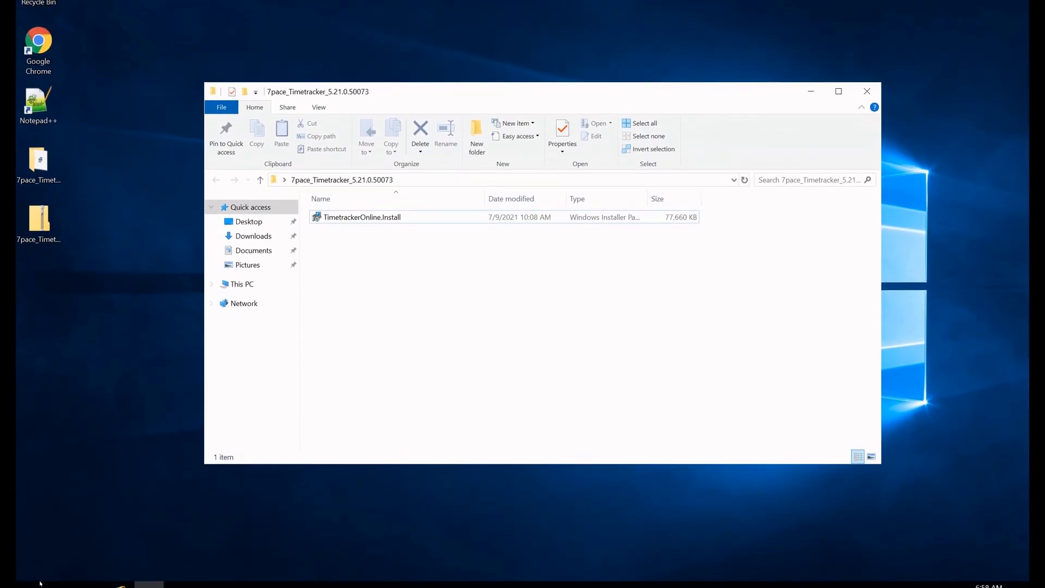
Step: Search 'time' in Start, launch the Timetracker Configuration Tool, and approve admin access
{"action": "left_click", "coordinate": [9, 584]}
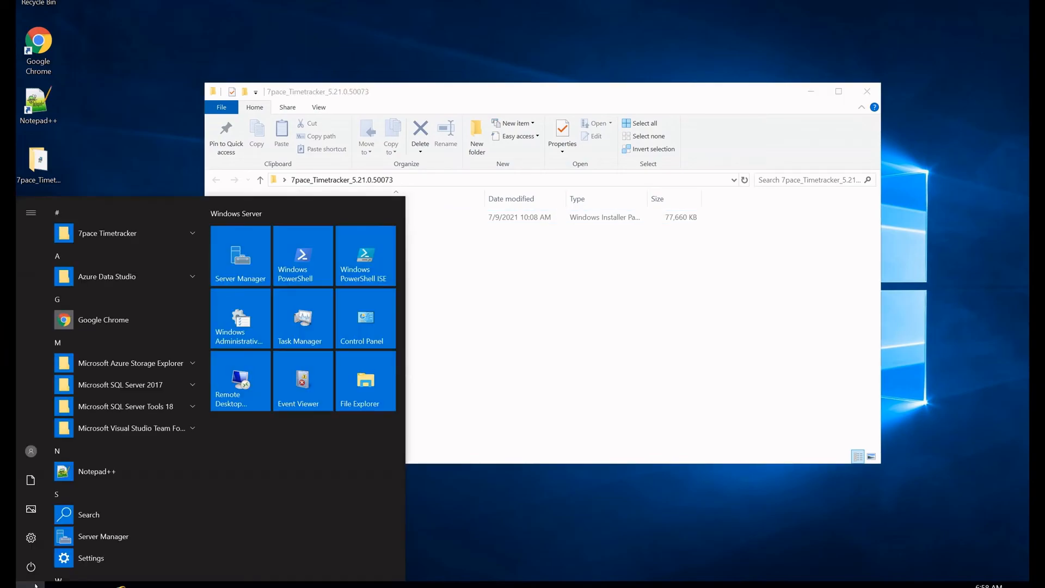
{"action": "type", "text": "time"}
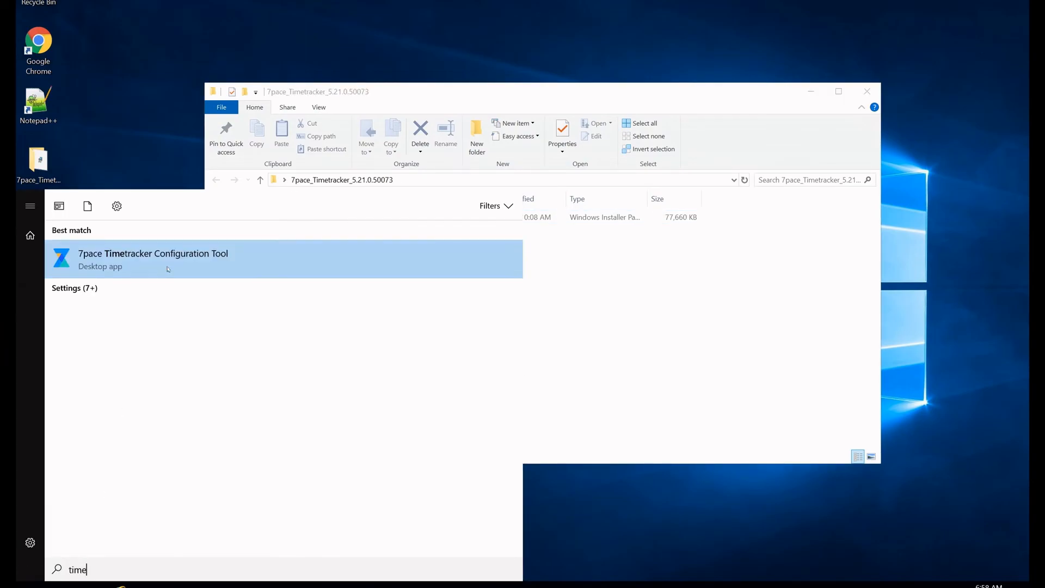
{"action": "left_click", "coordinate": [152, 258]}
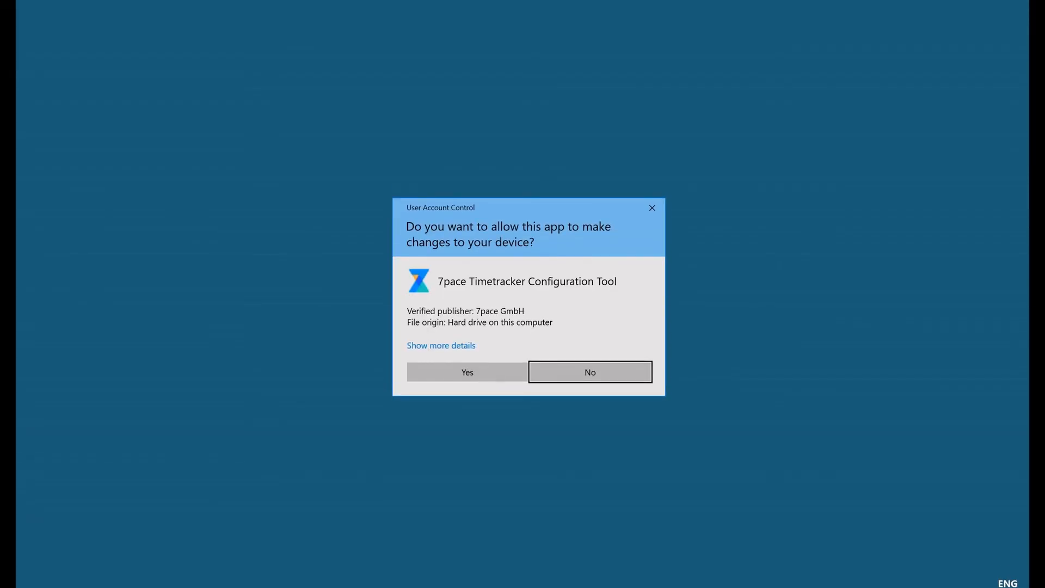
{"action": "left_click", "coordinate": [589, 372]}
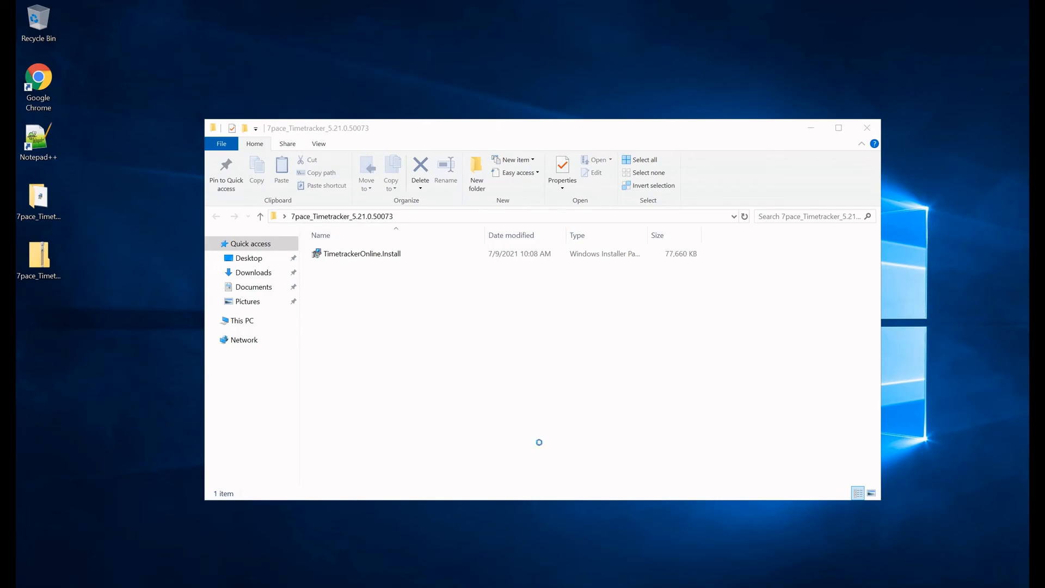
{"action": "double_click", "coordinate": [362, 253]}
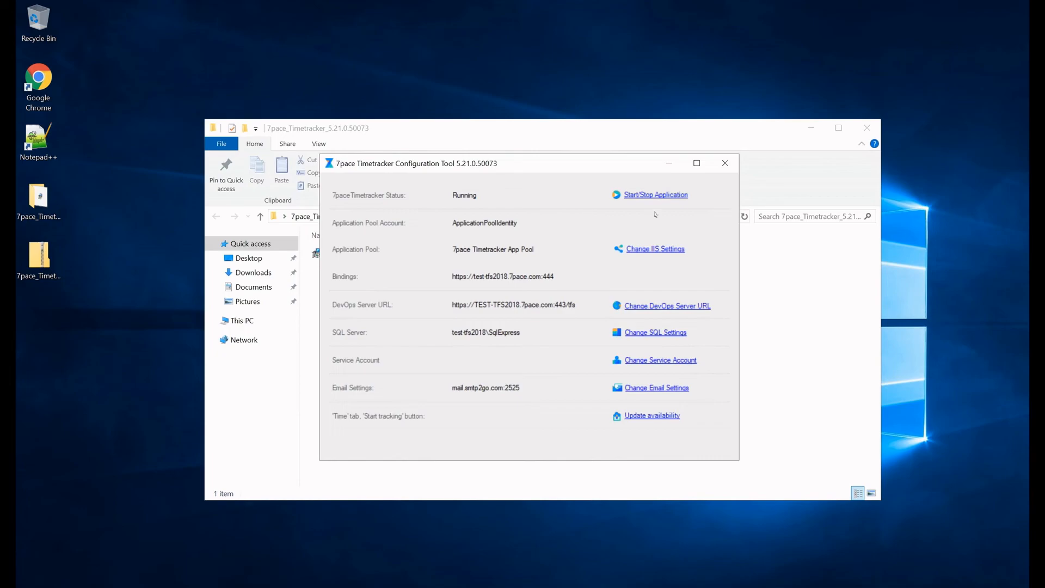
{"action": "mouse_move", "coordinate": [540, 273]}
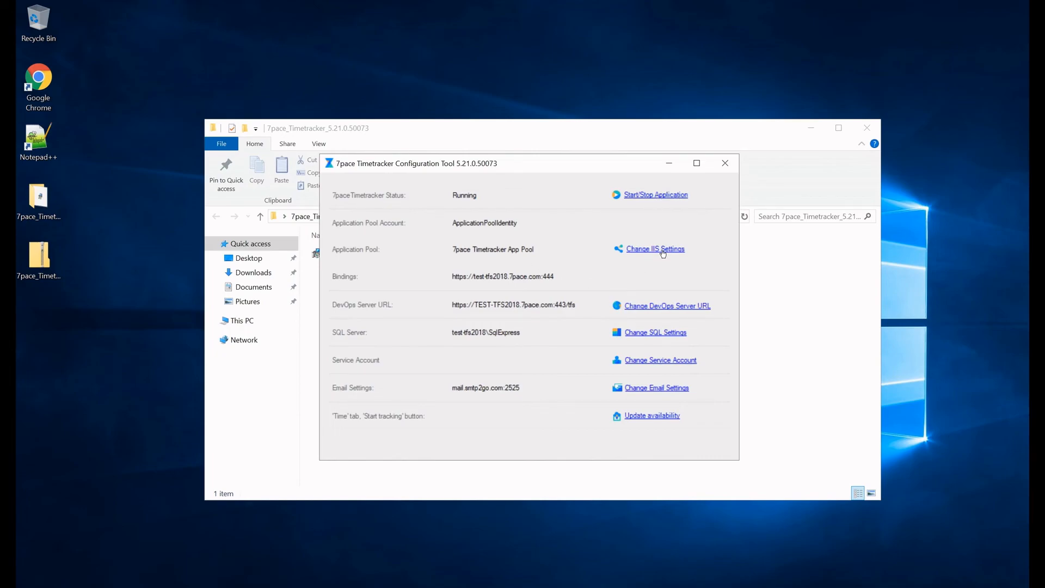
Step: Review the IIS Settings dialog and cancel without saving changes
{"action": "left_click", "coordinate": [655, 248]}
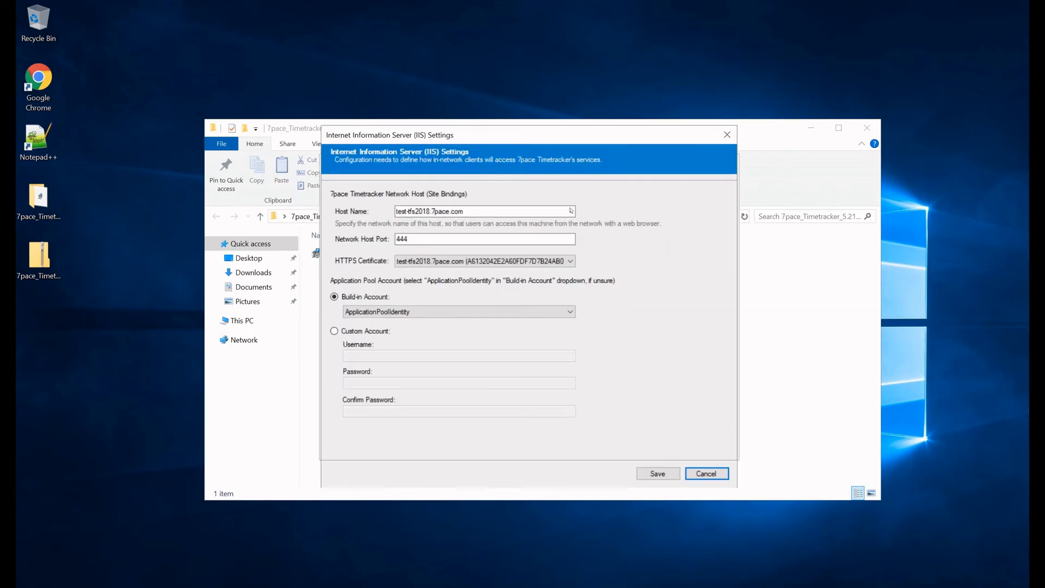
{"action": "mouse_move", "coordinate": [477, 192]}
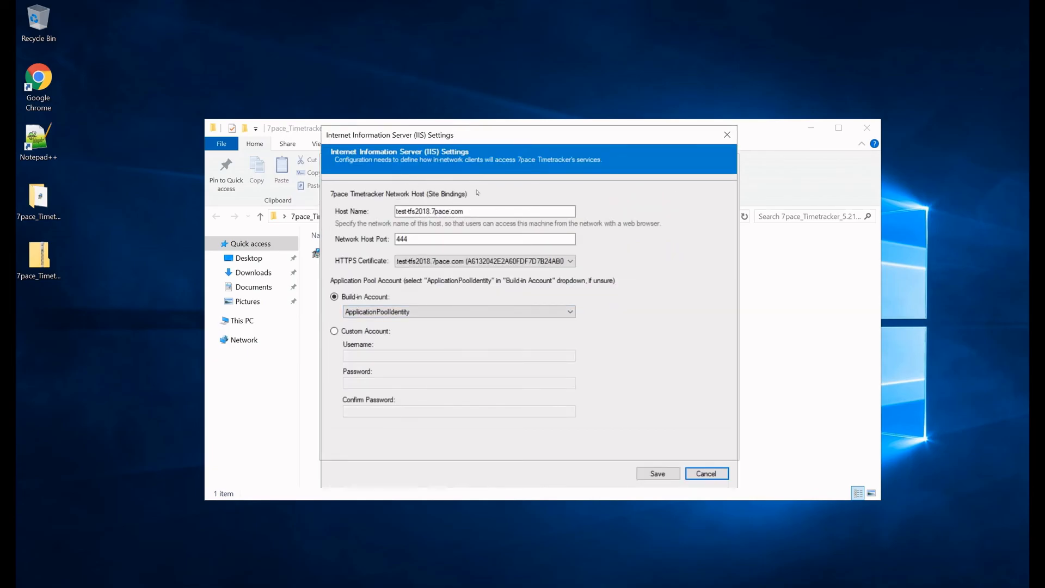
{"action": "left_click", "coordinate": [705, 473]}
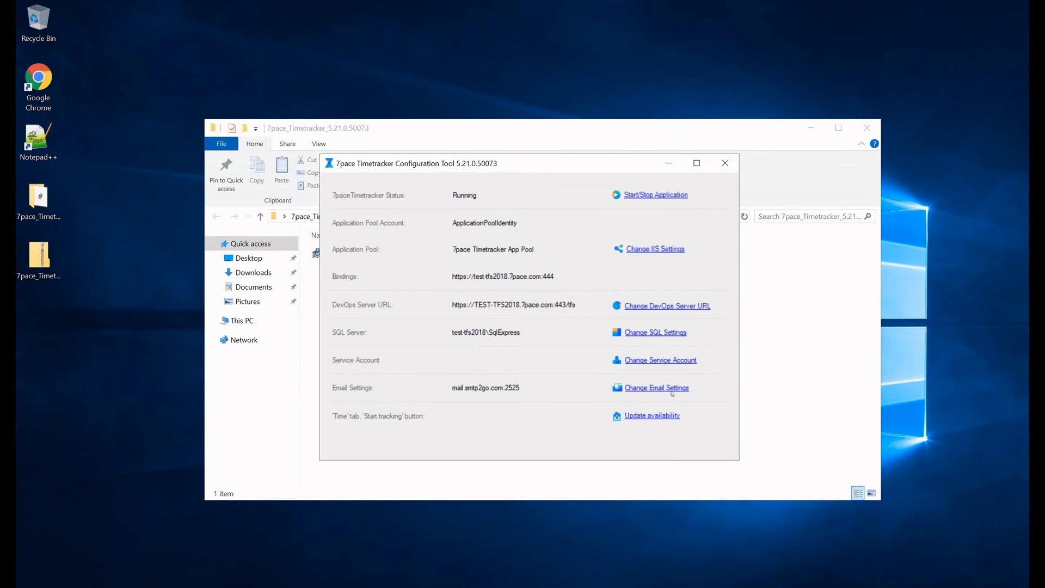
{"action": "mouse_move", "coordinate": [453, 311]}
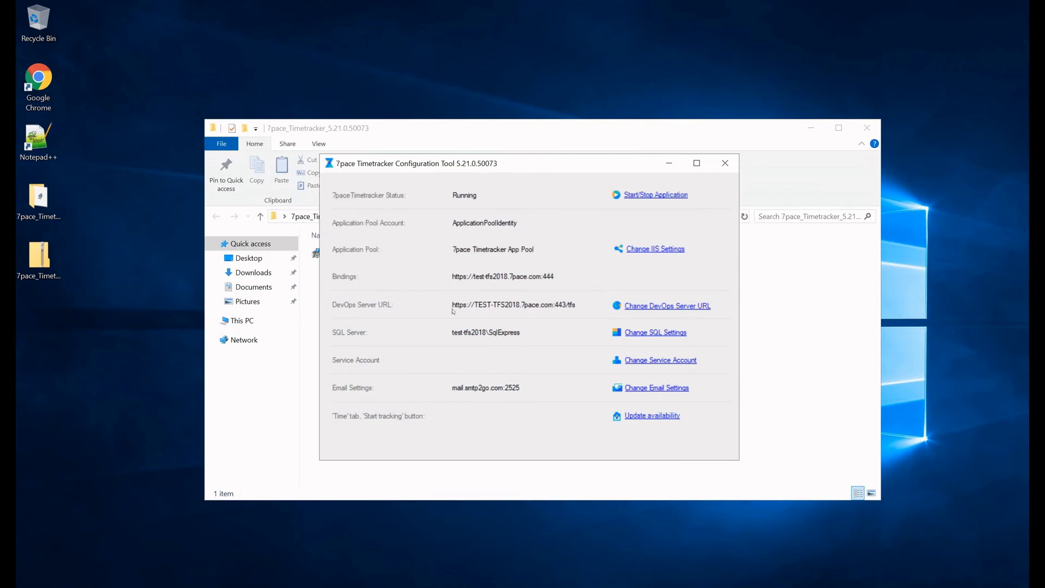
{"action": "mouse_move", "coordinate": [664, 311]}
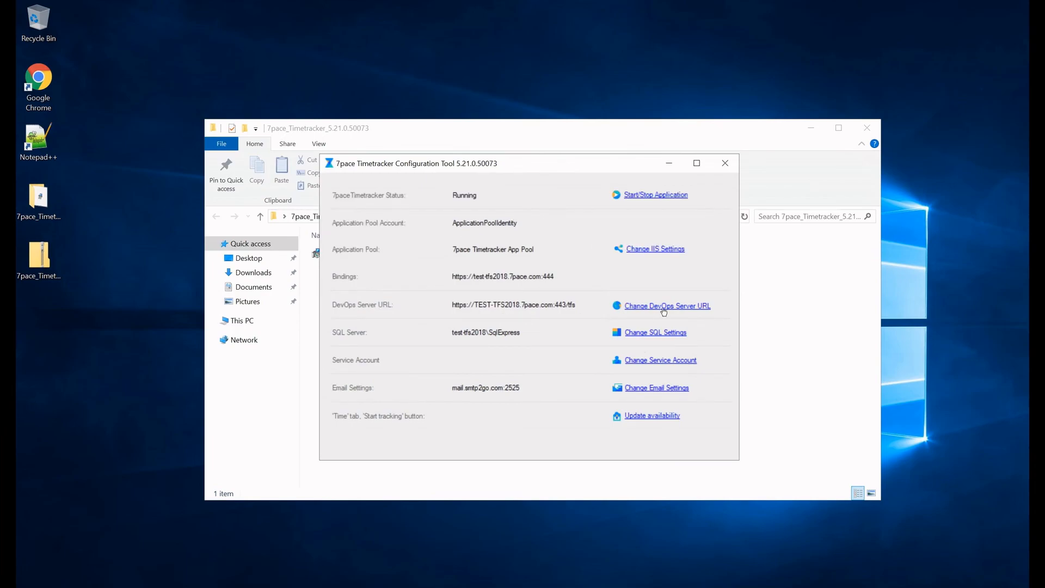
{"action": "left_click", "coordinate": [666, 306]}
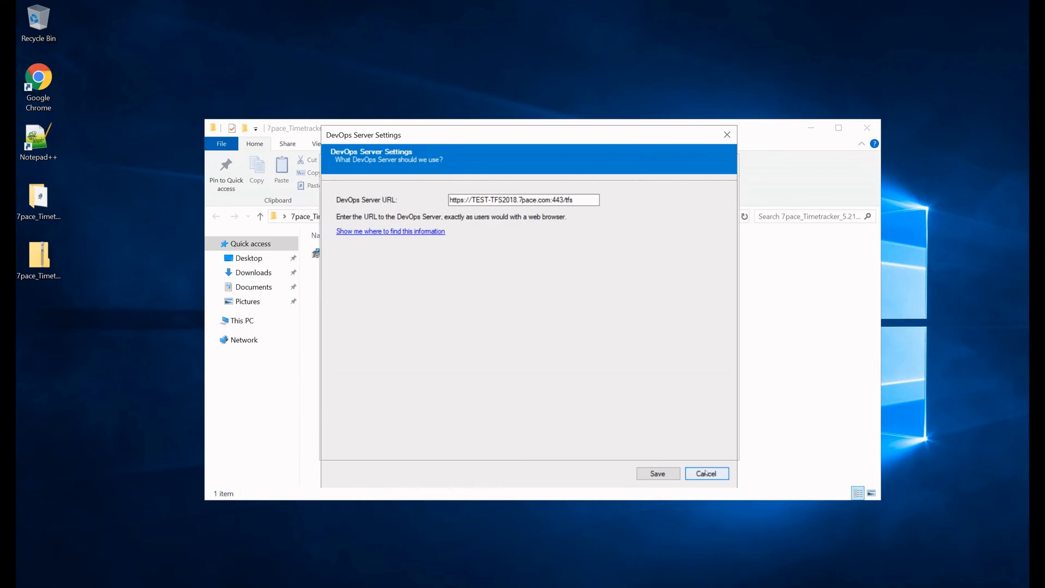
{"action": "left_click", "coordinate": [706, 472]}
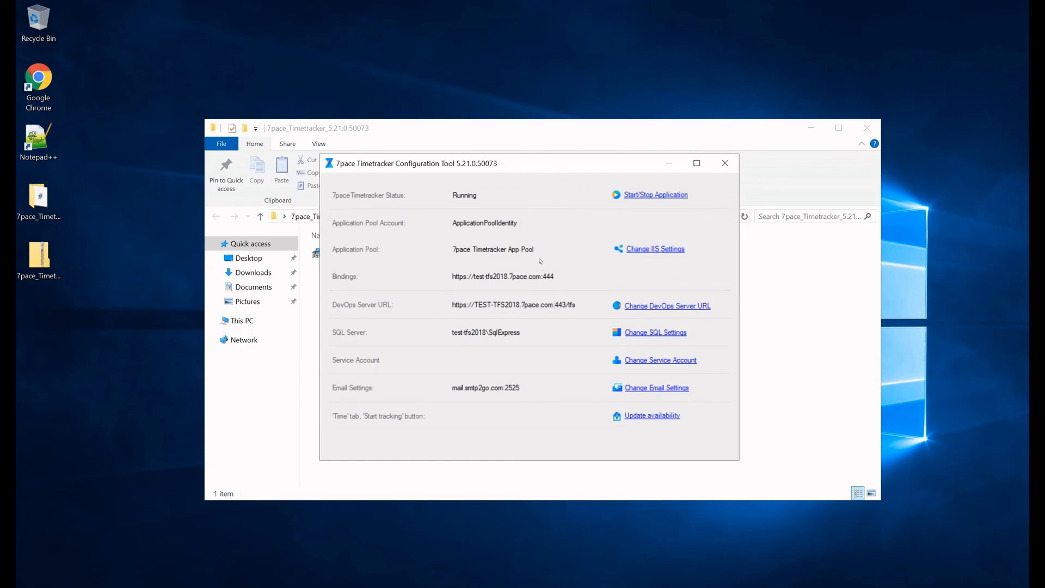
{"action": "mouse_move", "coordinate": [568, 333]}
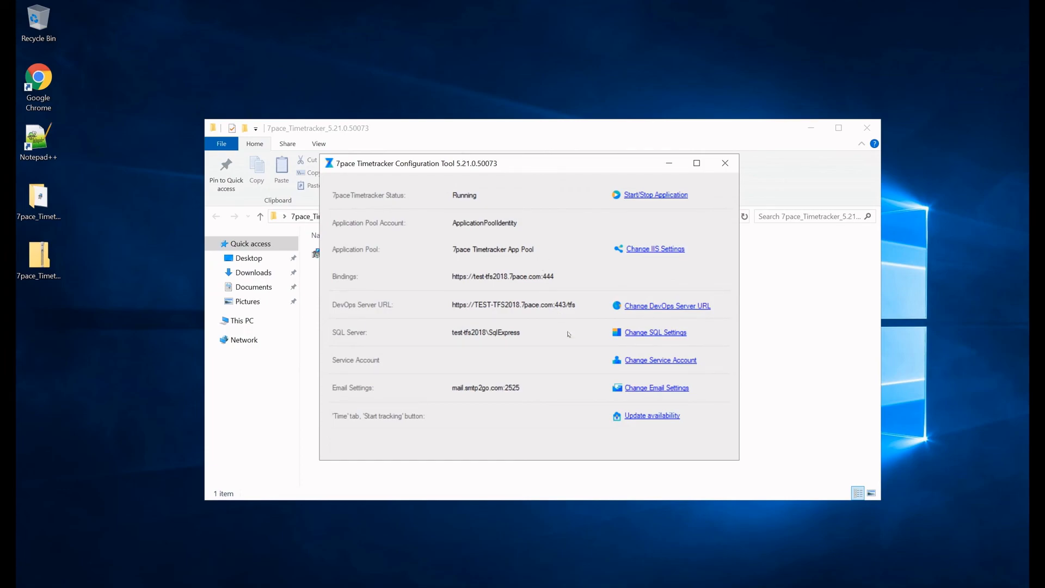
{"action": "mouse_move", "coordinate": [584, 377]}
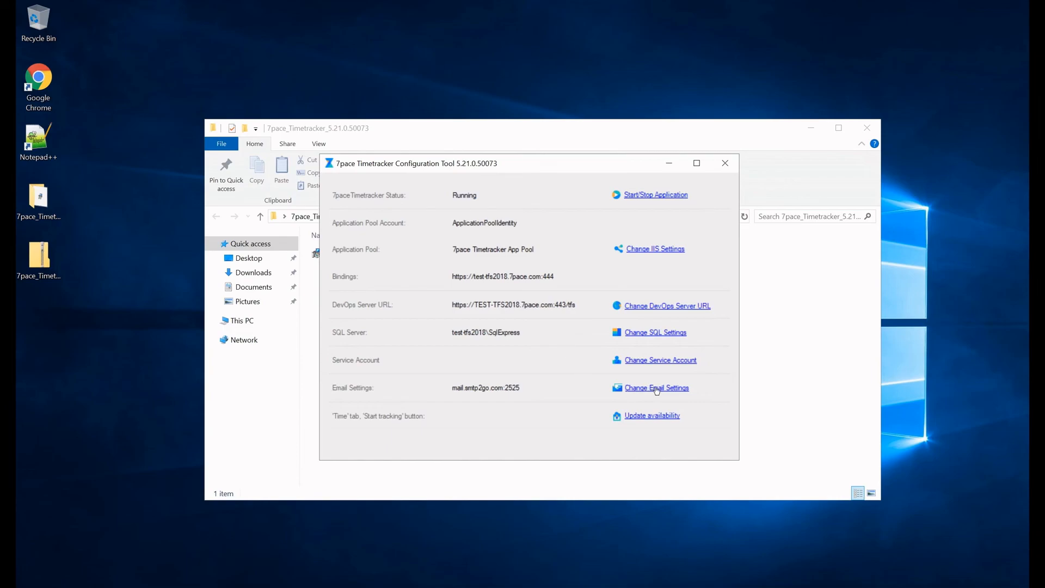
{"action": "mouse_move", "coordinate": [659, 359]}
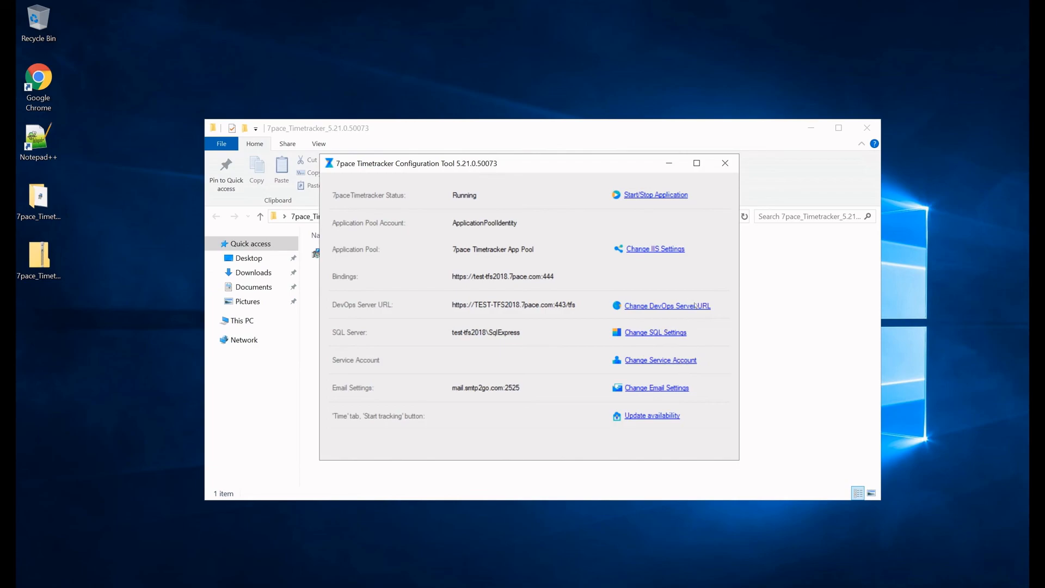
{"action": "mouse_move", "coordinate": [692, 267]}
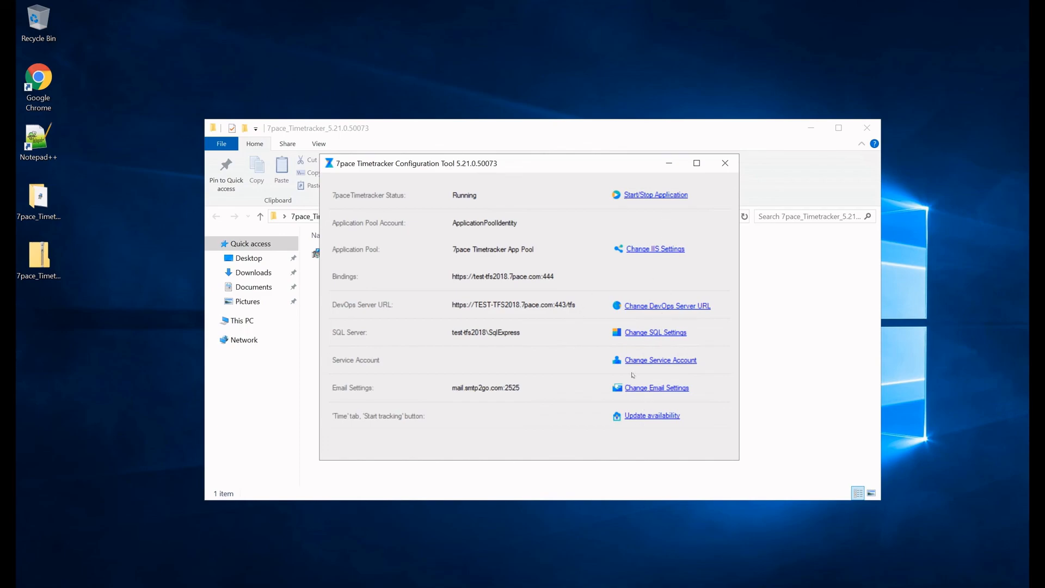
{"action": "mouse_move", "coordinate": [660, 348]}
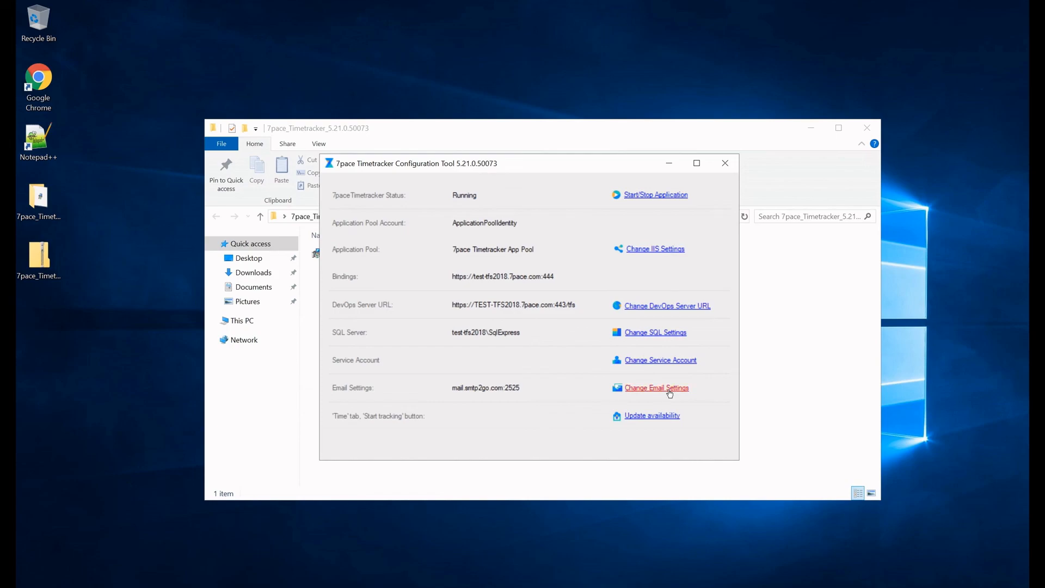
{"action": "left_click", "coordinate": [655, 387]}
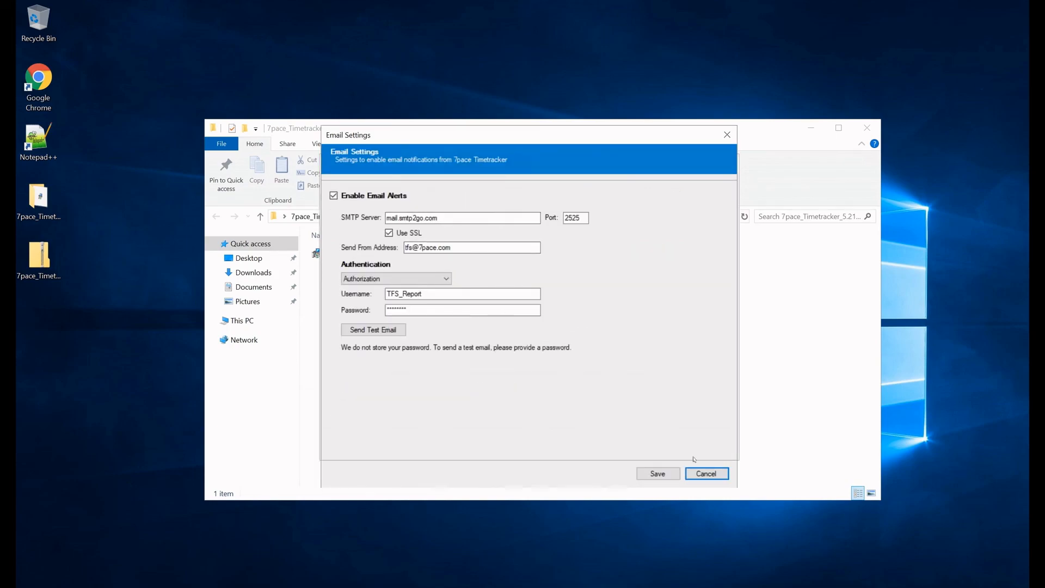
{"action": "left_click", "coordinate": [705, 473]}
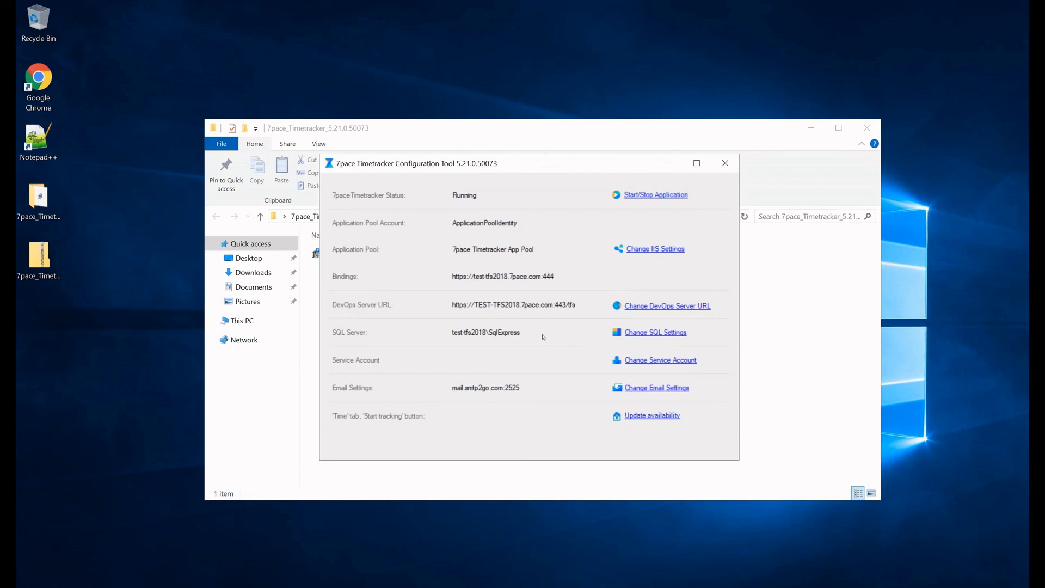
{"action": "mouse_move", "coordinate": [549, 360]}
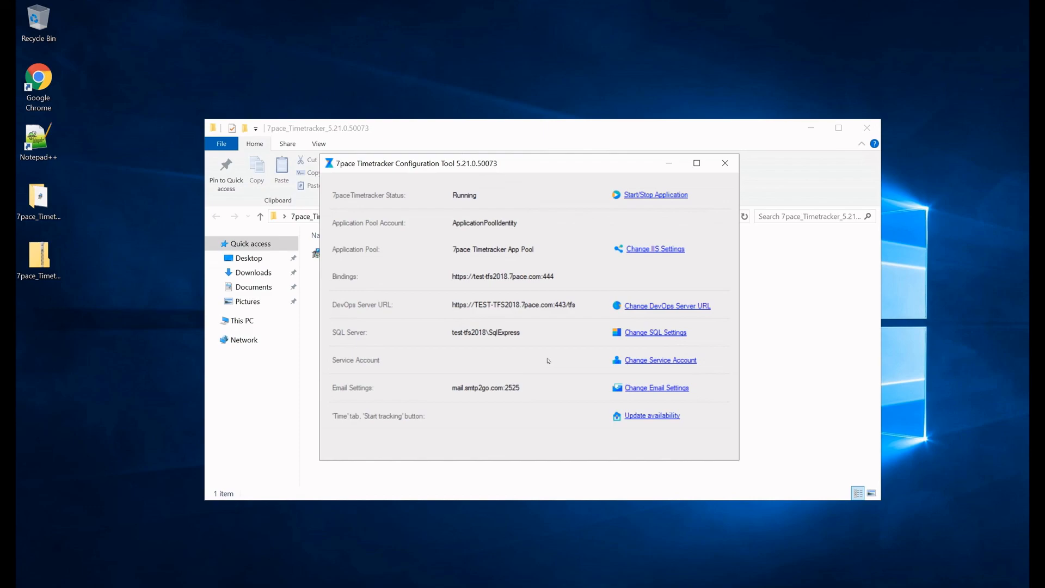
{"action": "mouse_move", "coordinate": [503, 347]}
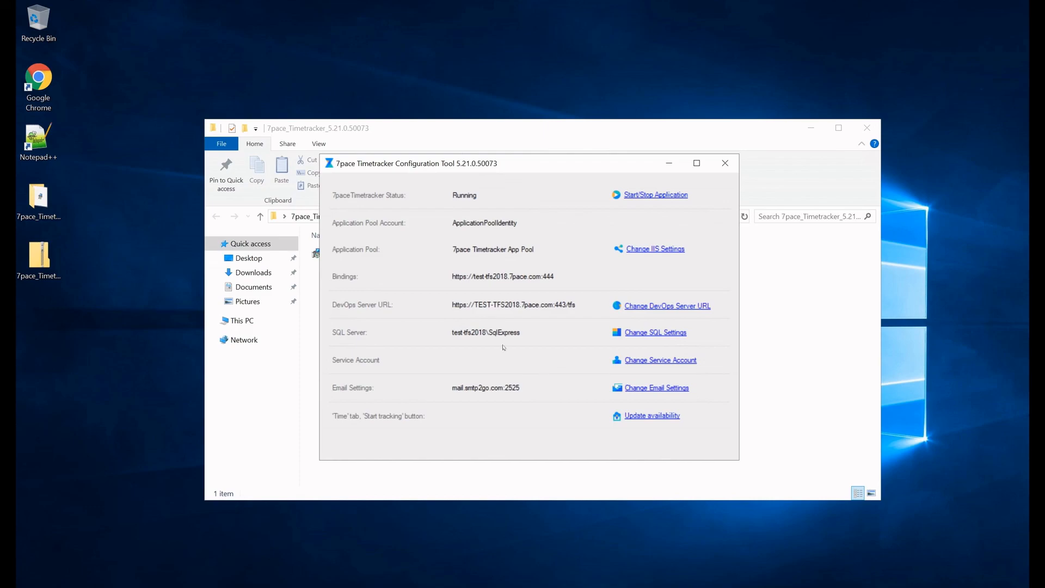
{"action": "mouse_move", "coordinate": [537, 358]}
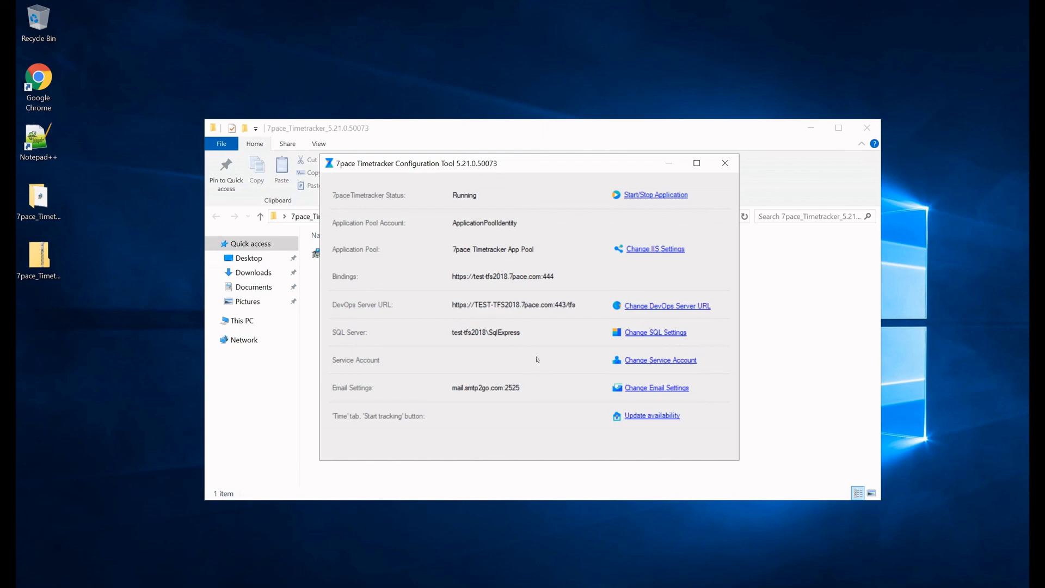
{"action": "mouse_move", "coordinate": [579, 396]}
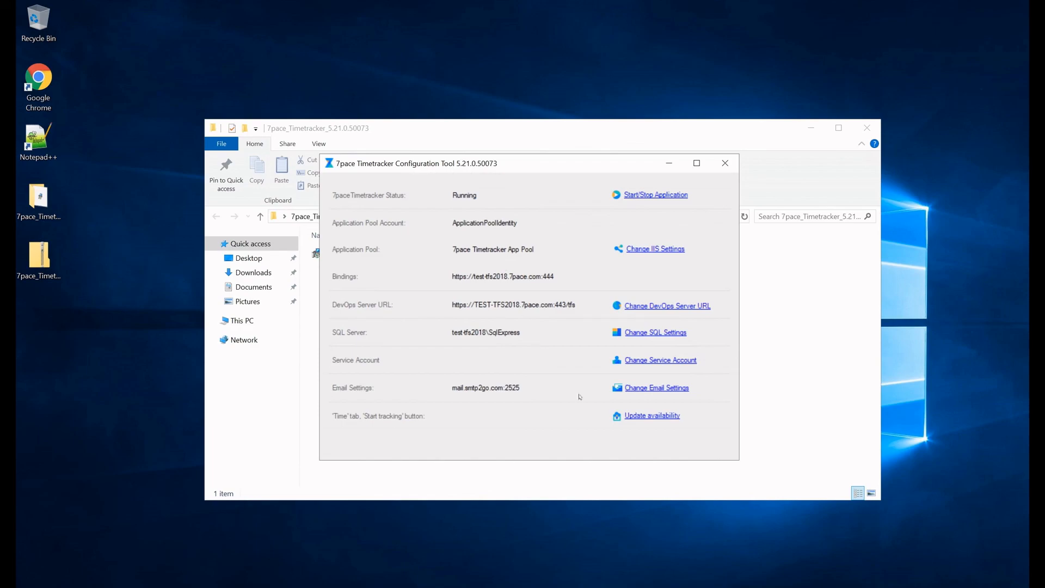
{"action": "mouse_move", "coordinate": [502, 435]}
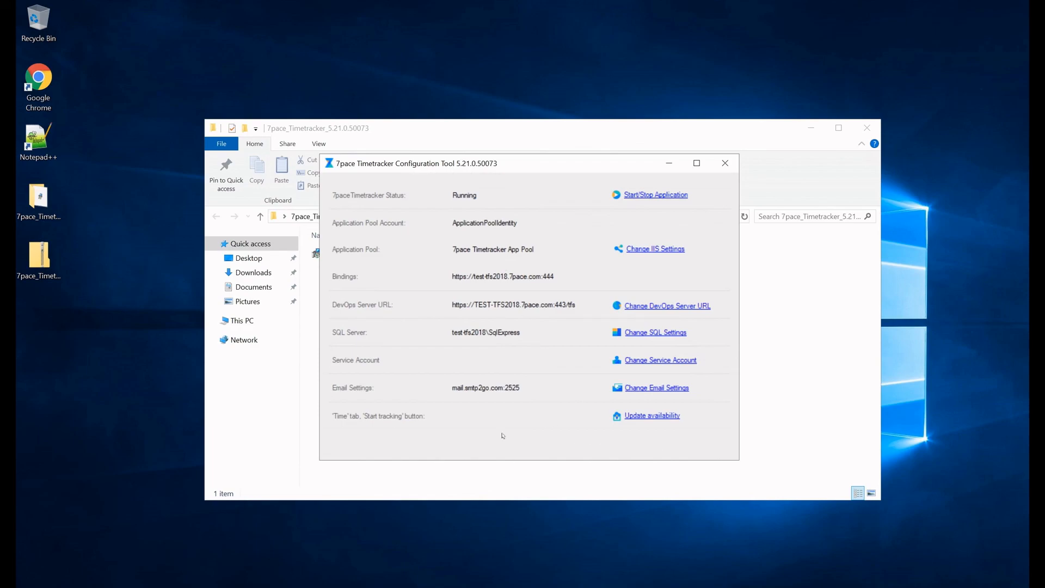
{"action": "mouse_move", "coordinate": [513, 434]}
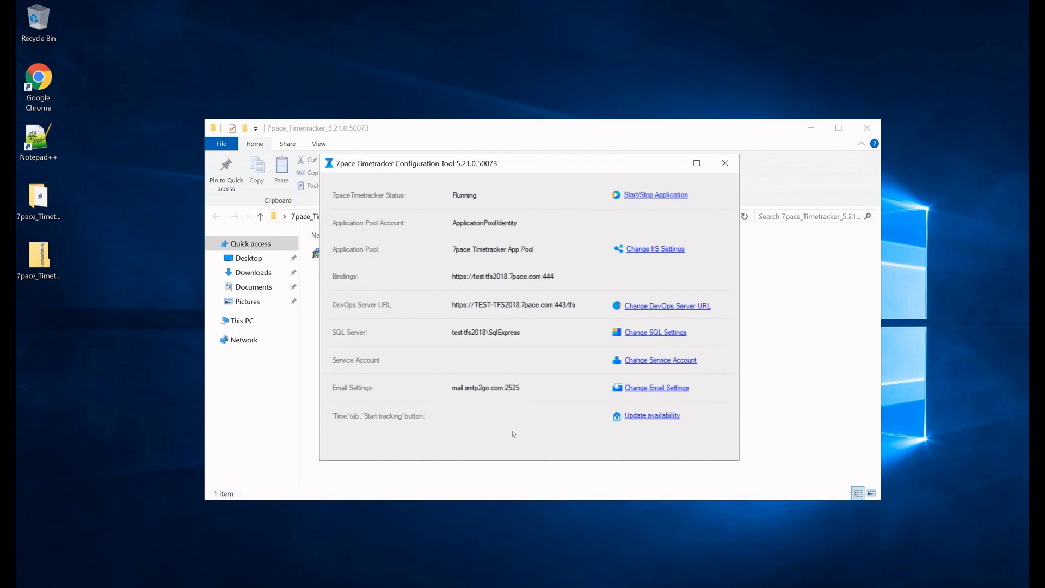